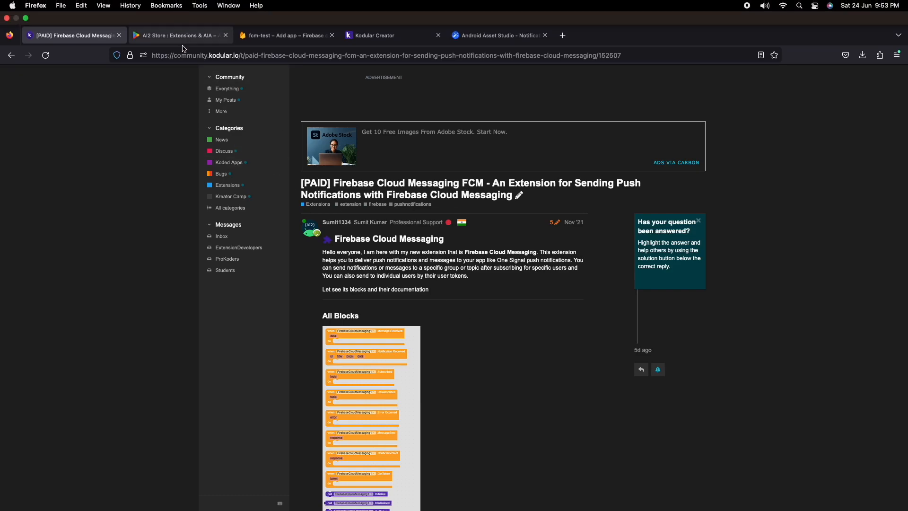
Step: View the AI2 Store: Extensions & AIA listing on Google Play
click(177, 35)
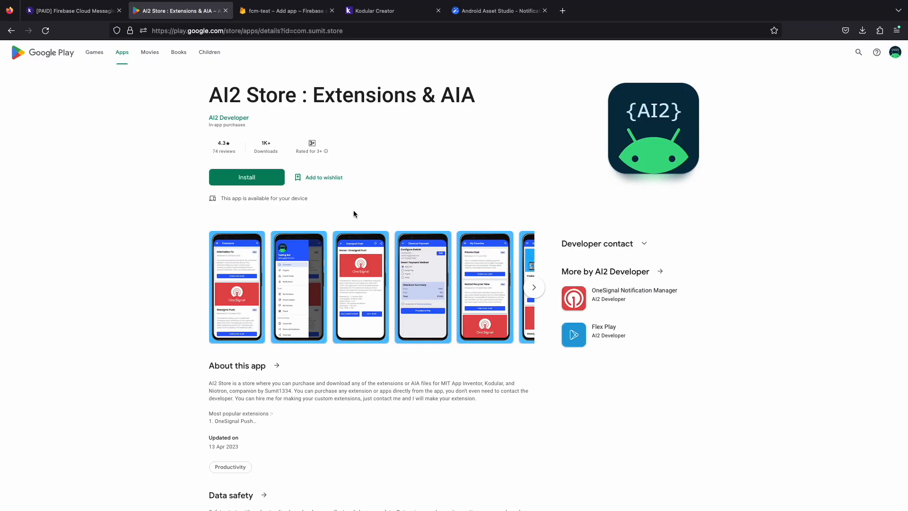
mouse_move(329, 177)
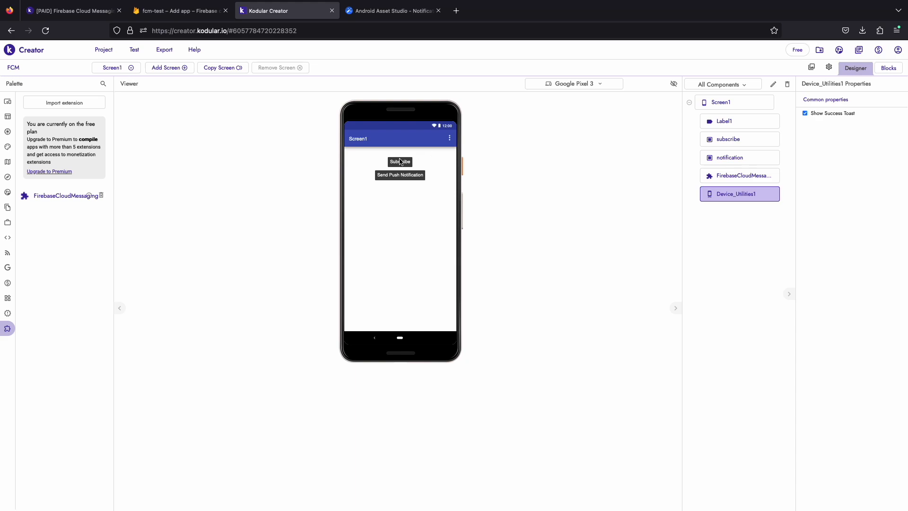
Step: Select the Send Push Notification button in the FCM project designer
click(731, 157)
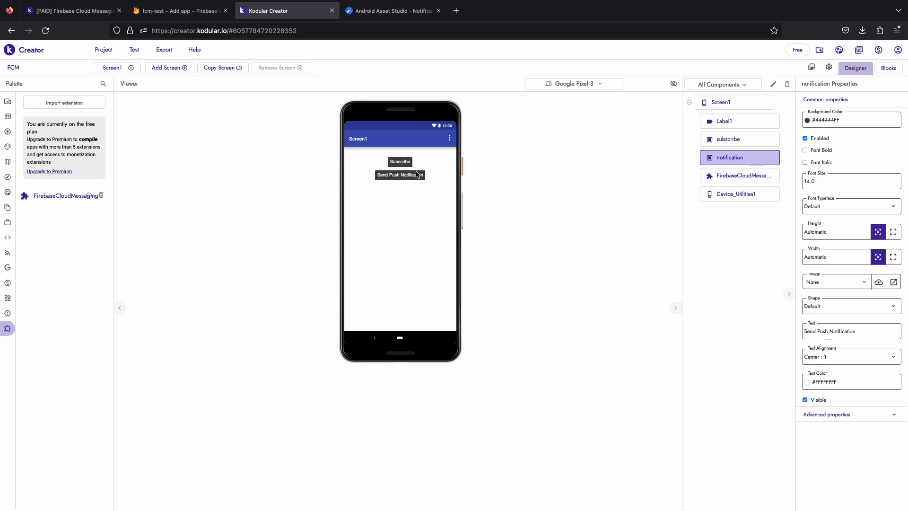
mouse_move(102, 204)
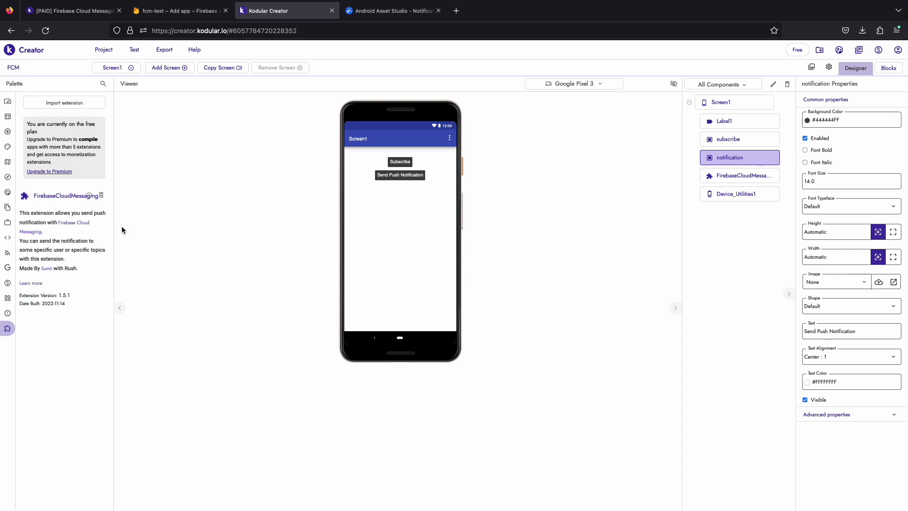
mouse_move(81, 212)
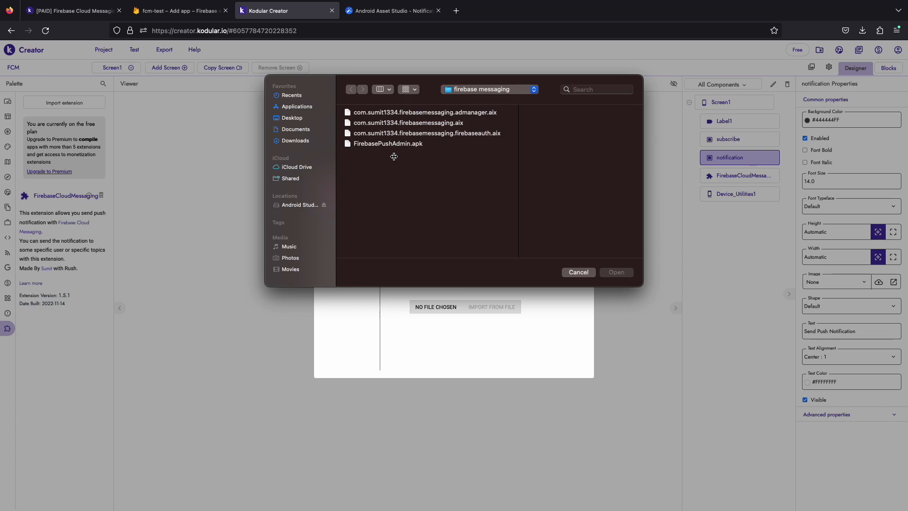
mouse_move(426, 139)
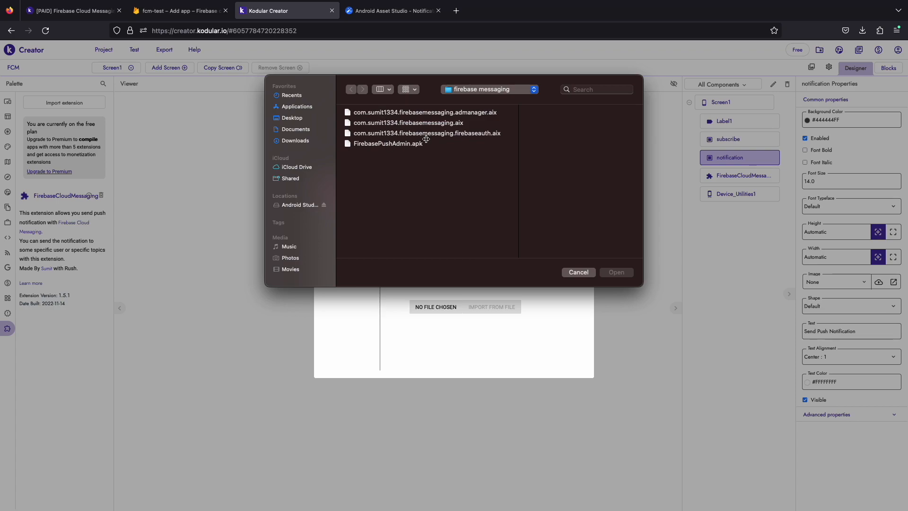
mouse_move(399, 145)
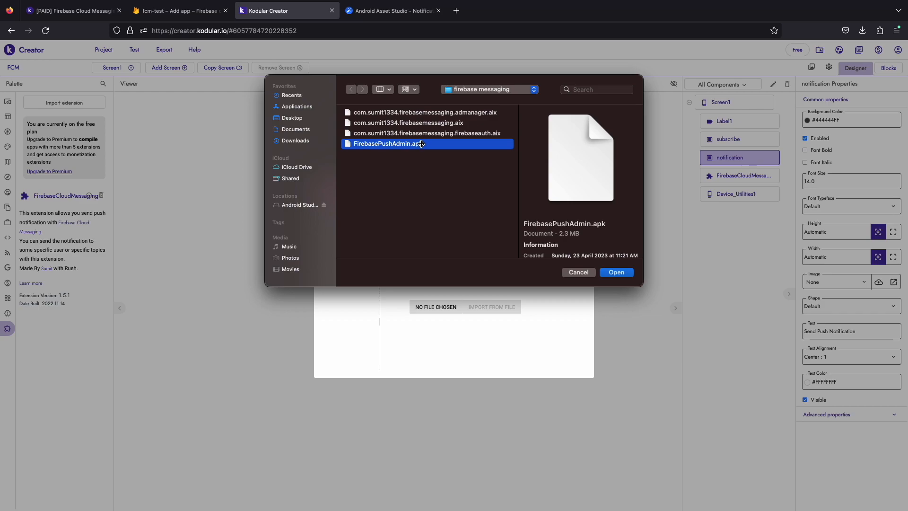
Step: Choose com.sumit1334.firebasemessaging.aix in the file dialog and import it
click(408, 122)
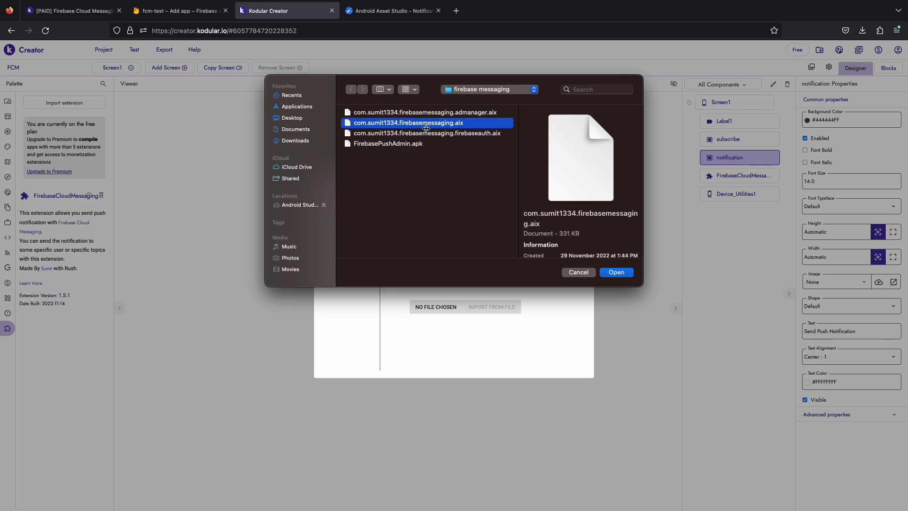
click(427, 133)
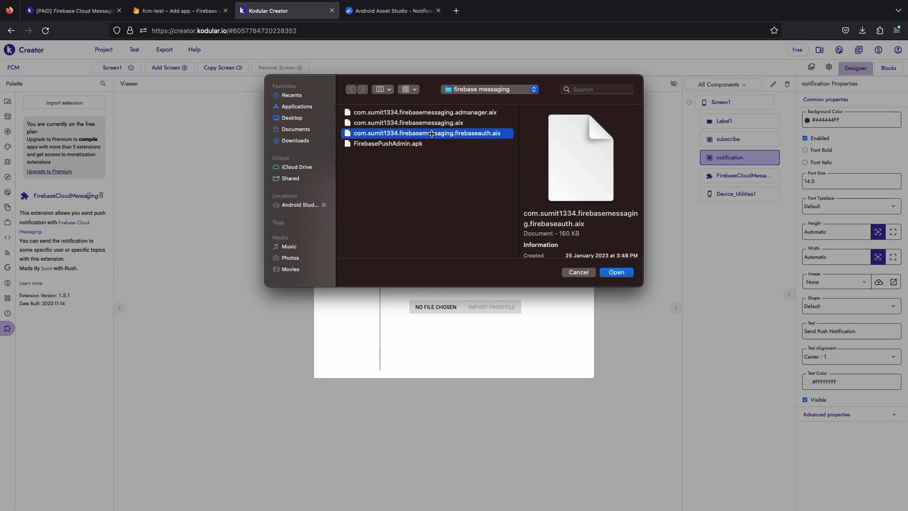
mouse_move(441, 114)
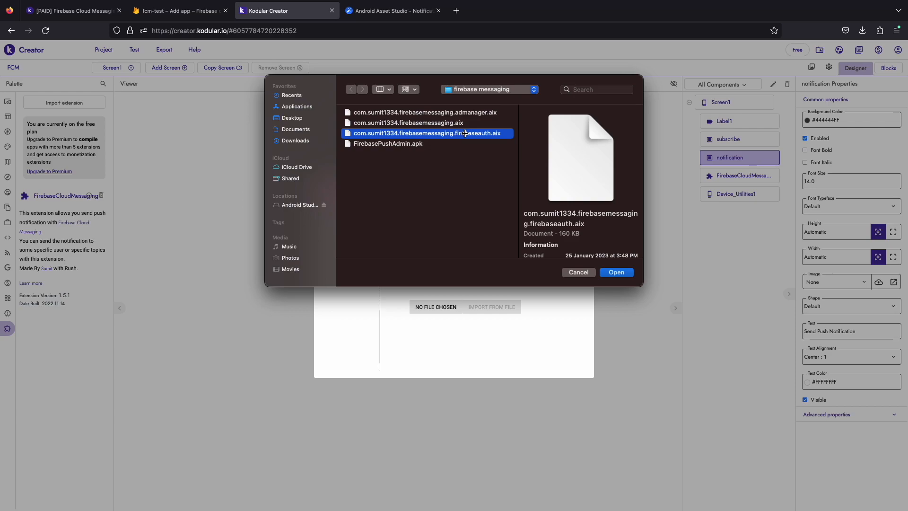
click(407, 122)
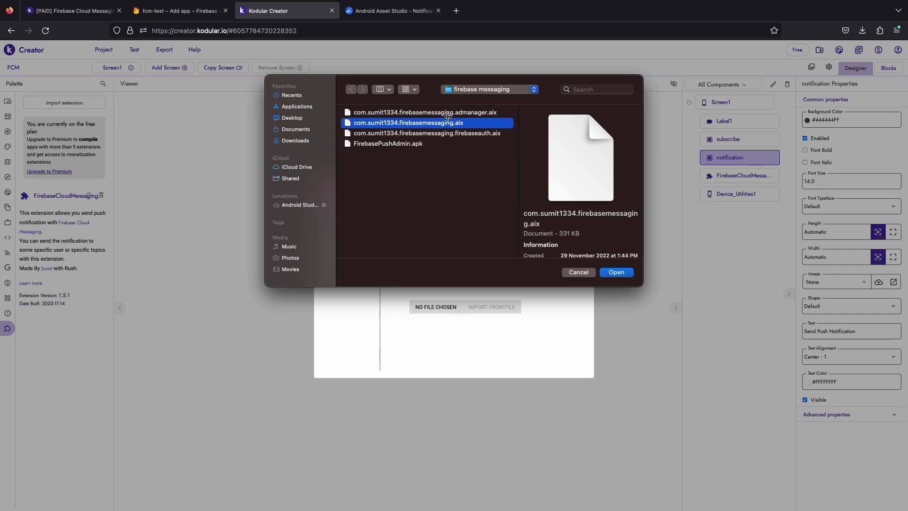
click(426, 112)
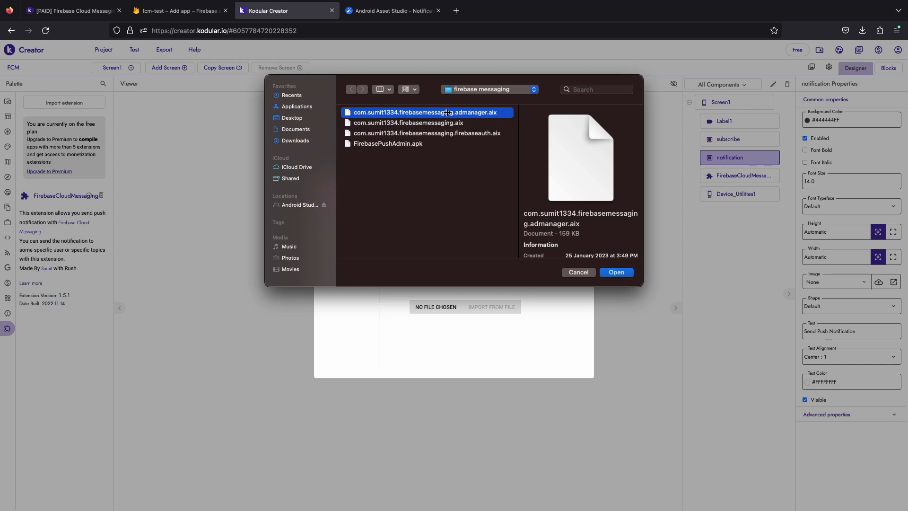
click(406, 123)
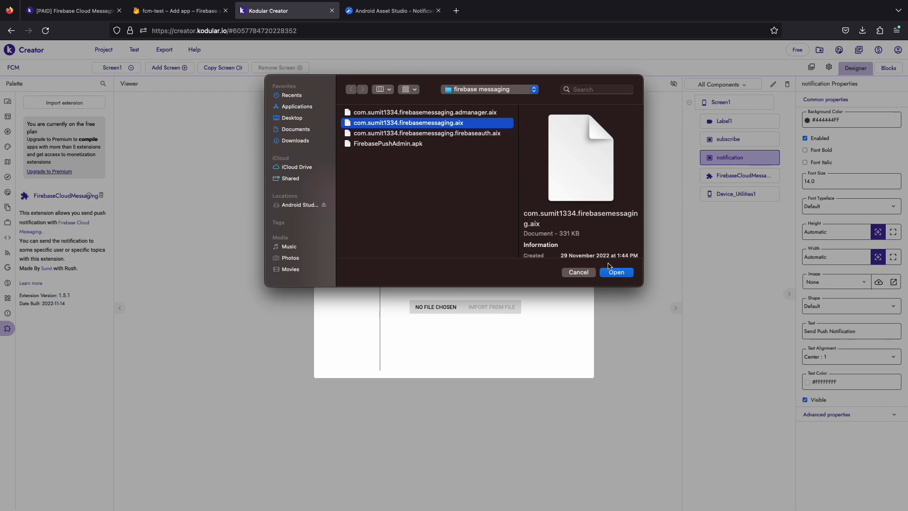
click(616, 273)
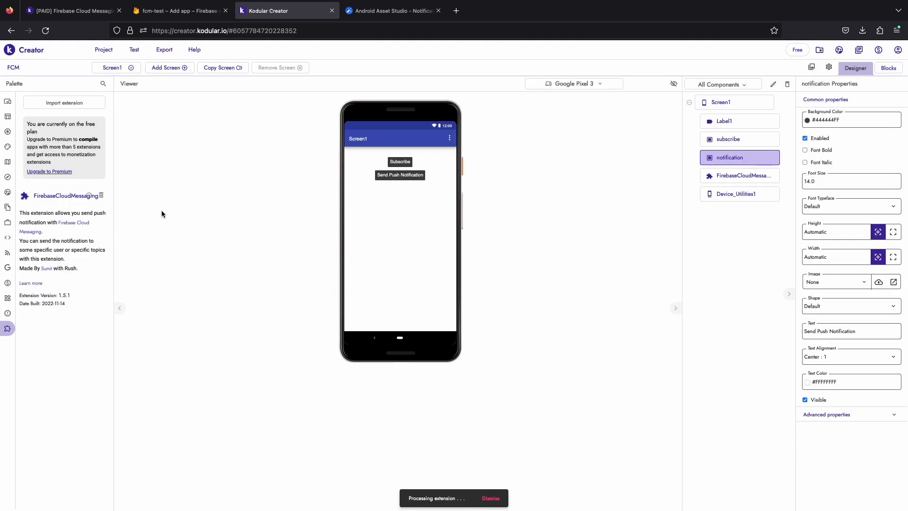
mouse_move(159, 213)
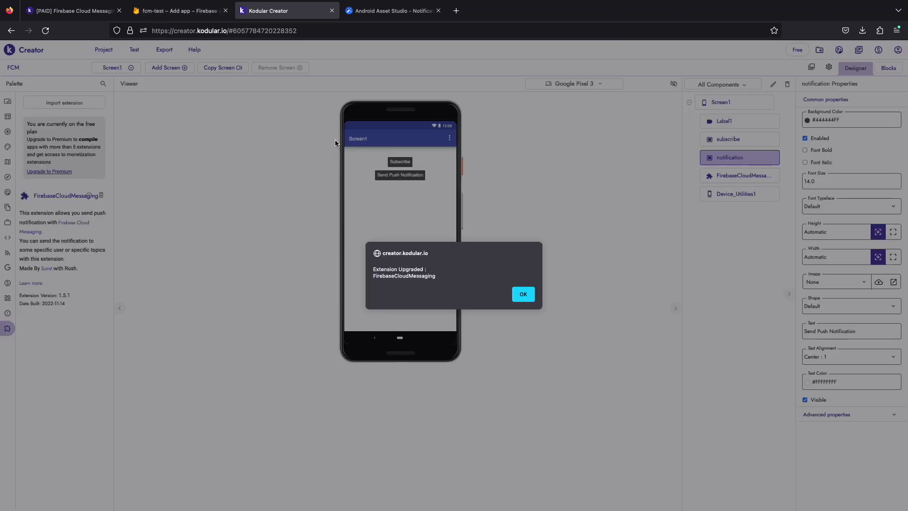
Step: Dismiss the extension upgraded notice and show the fcm-test project overview in Firebase Console
click(522, 294)
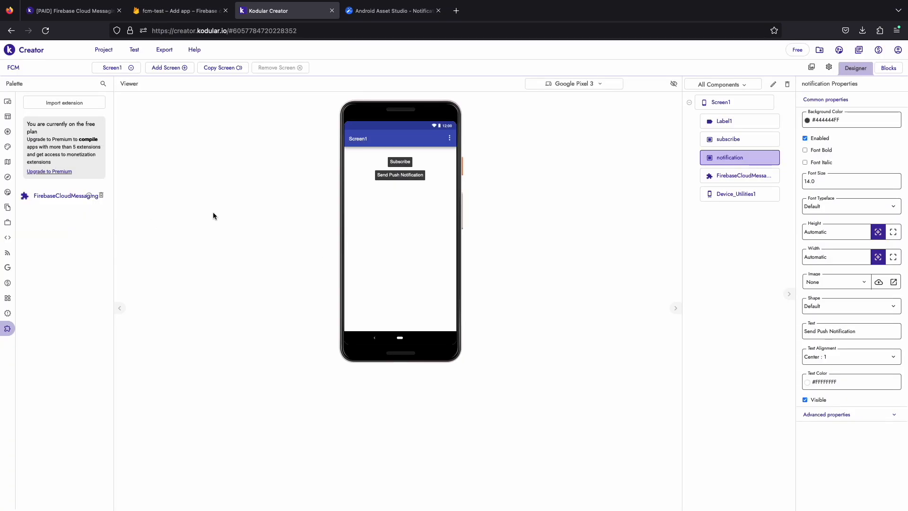
click(179, 10)
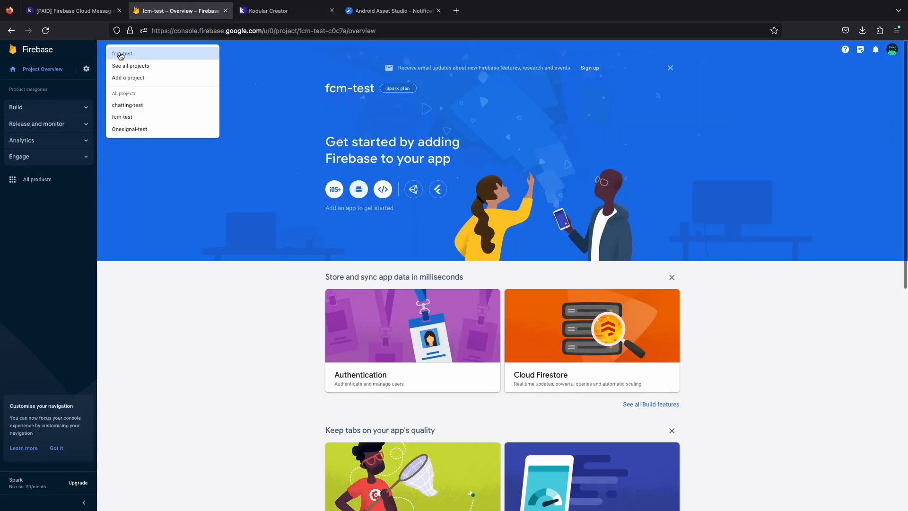
click(211, 147)
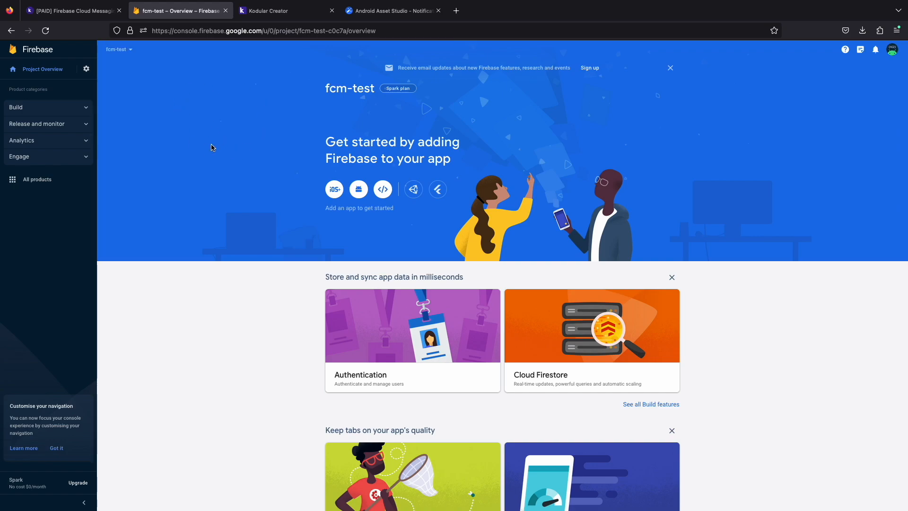
mouse_move(358, 189)
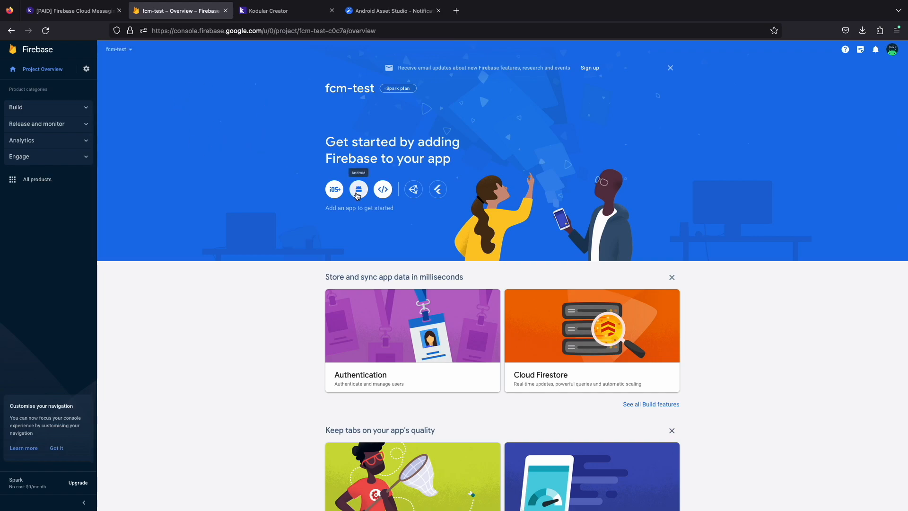
Step: Register an Android app with package com.sumit and nickname FCM in fcm-test
click(357, 189)
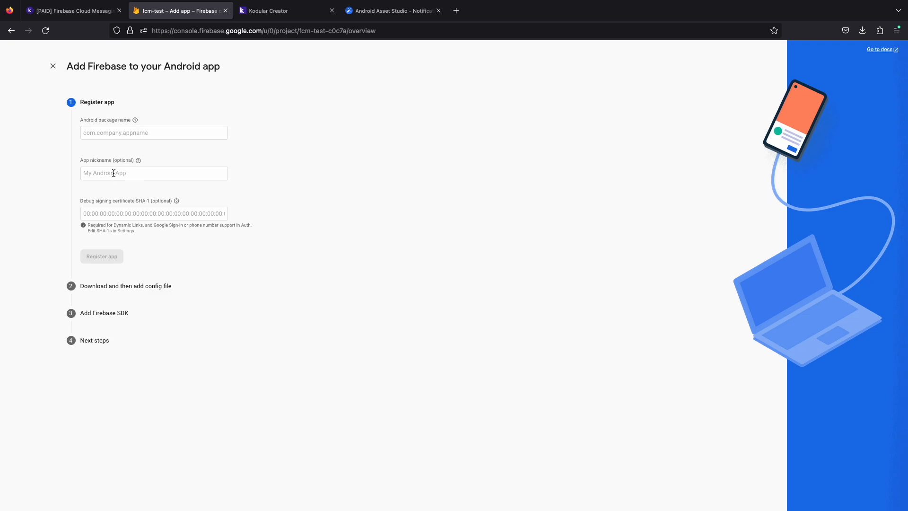
mouse_move(117, 152)
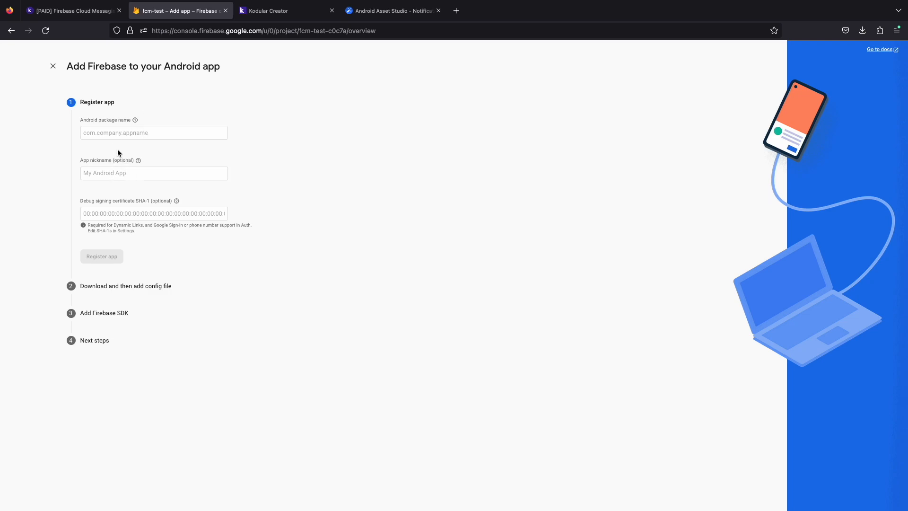
mouse_move(111, 199)
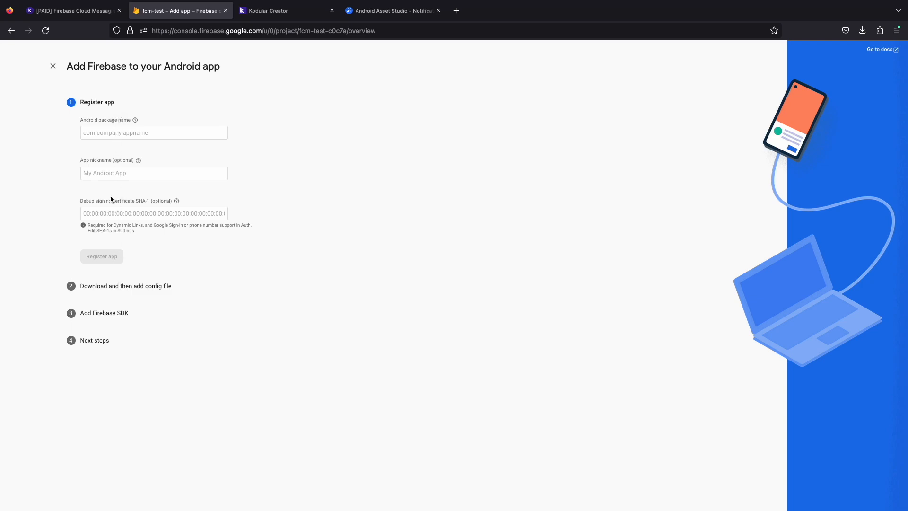
mouse_move(134, 120)
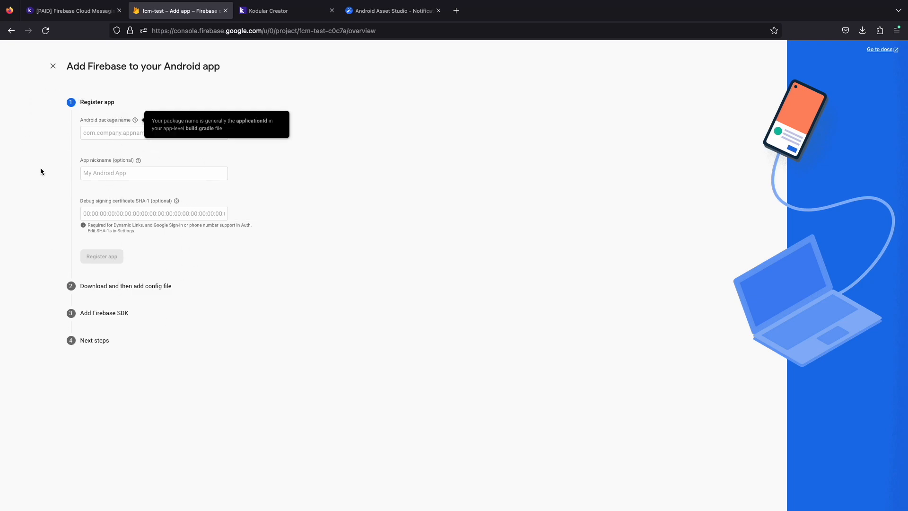
click(153, 132)
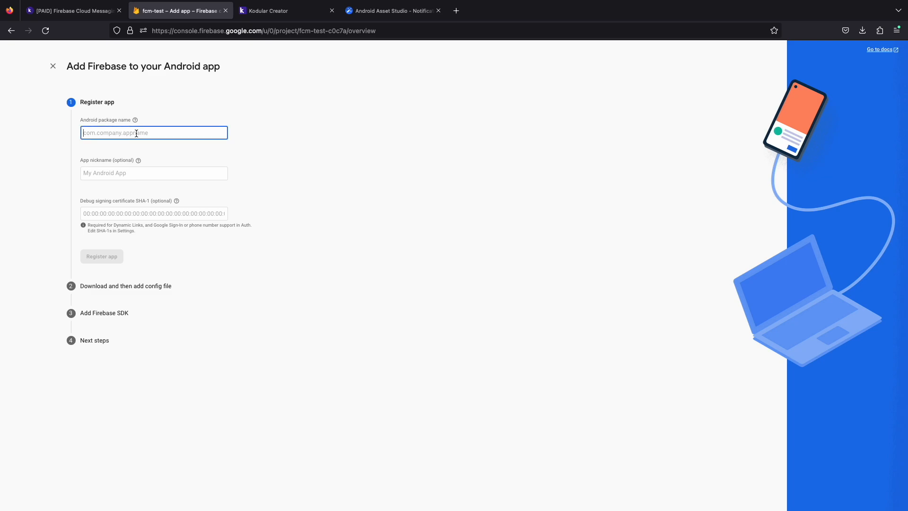
text(com.sumit)
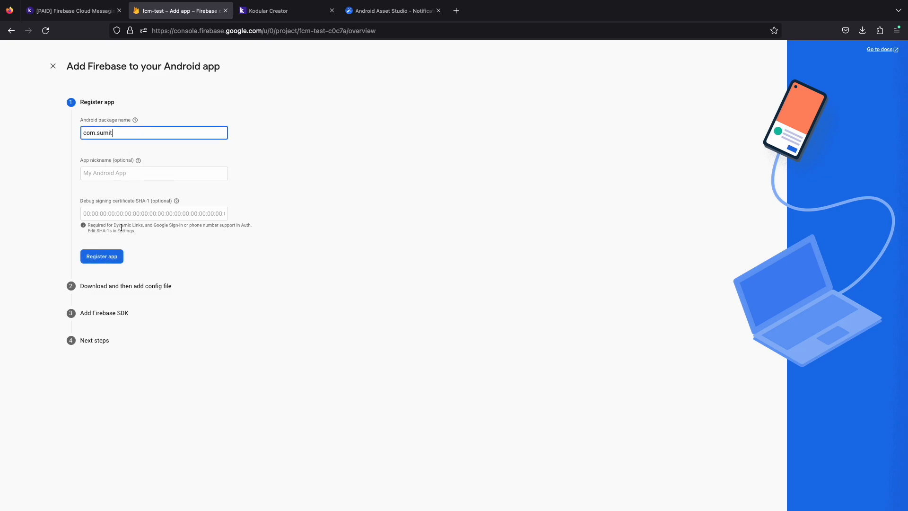
click(153, 172)
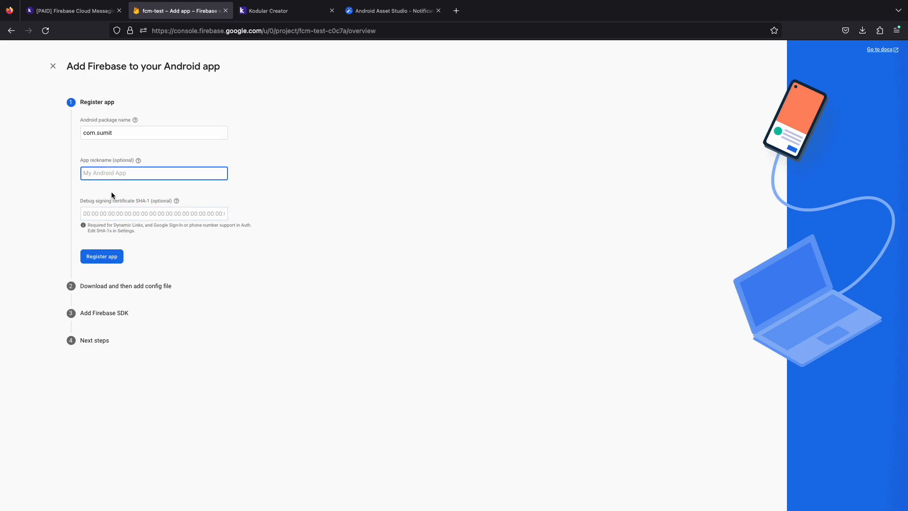
mouse_move(201, 282)
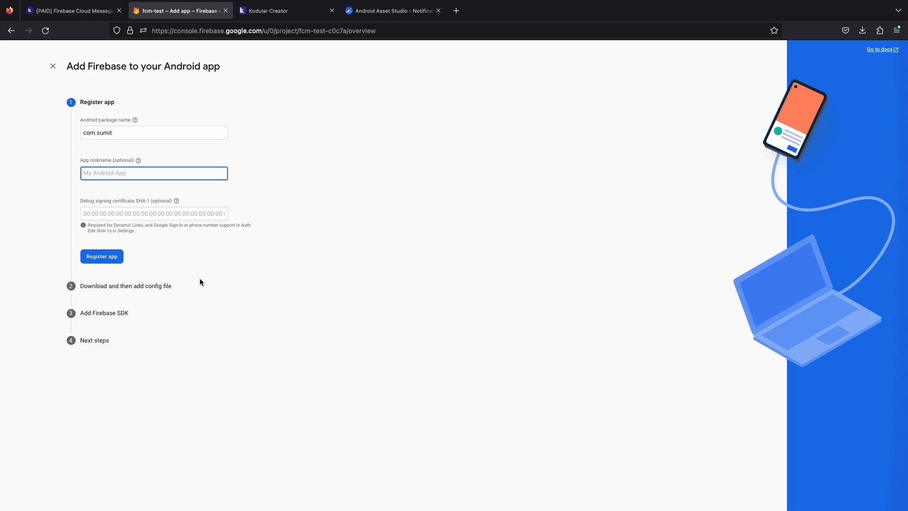
text(FCM)
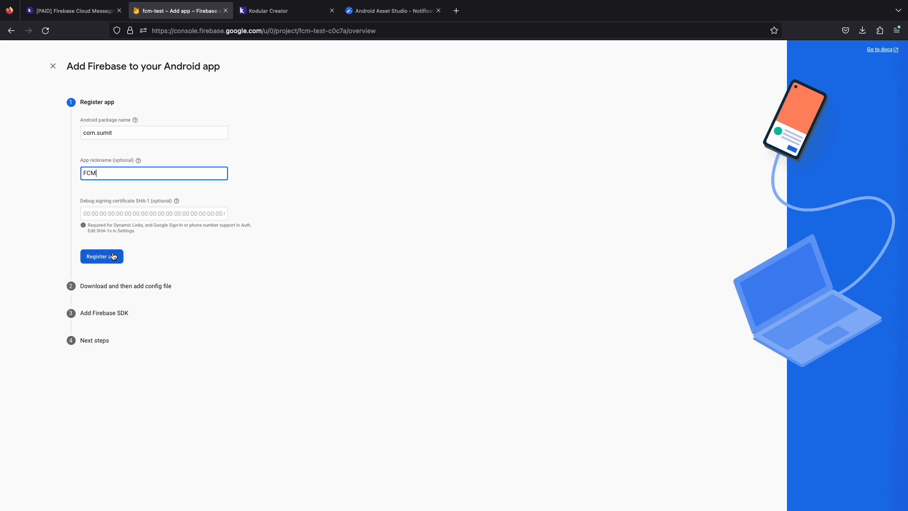
click(102, 256)
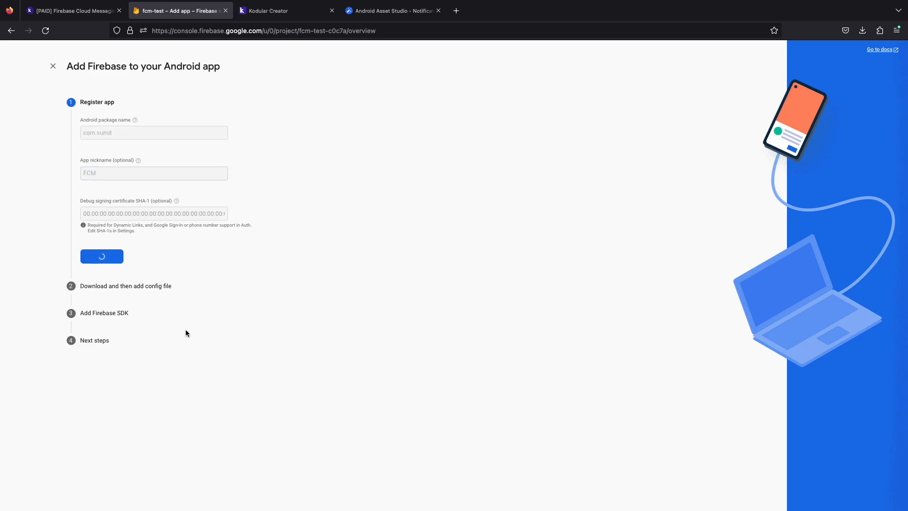
Step: Download google-services.json and advance to the Add Firebase SDK step
click(101, 256)
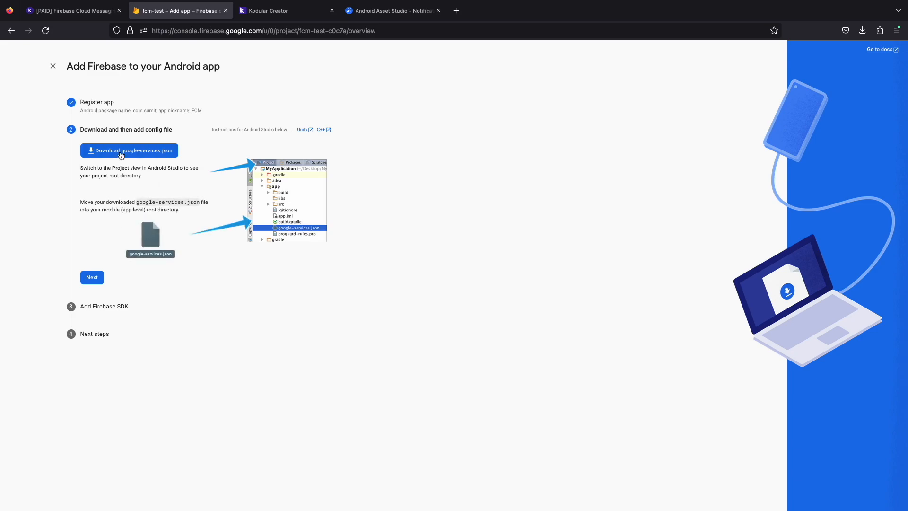
click(91, 277)
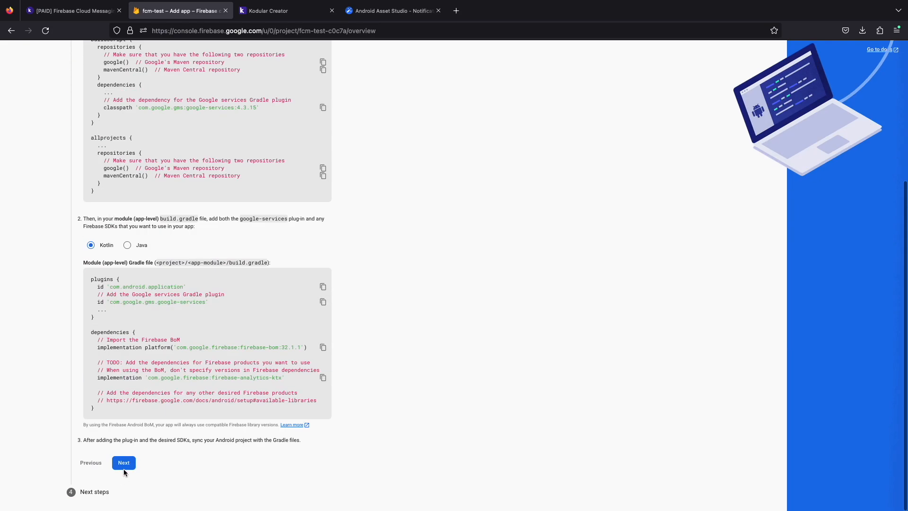
Step: Finish the add-app wizard, start Authentication and begin enabling the Email/Password provider
click(123, 462)
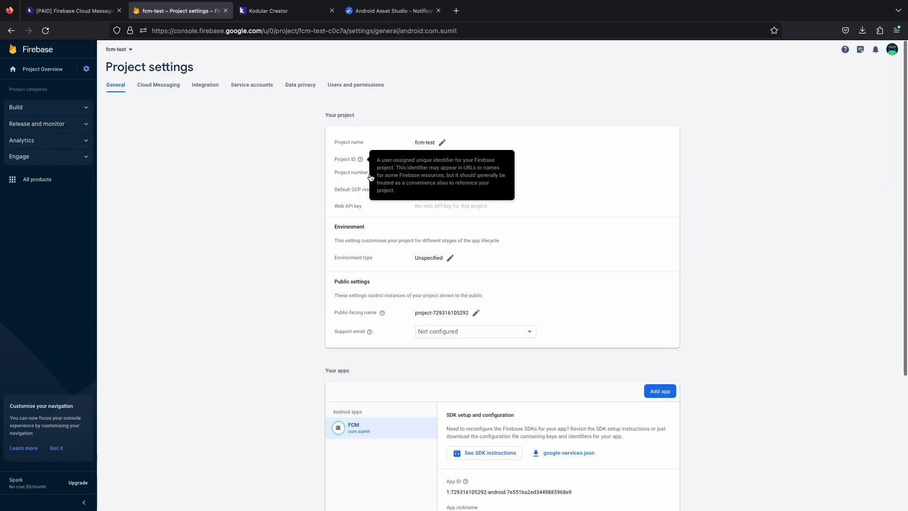
mouse_move(197, 235)
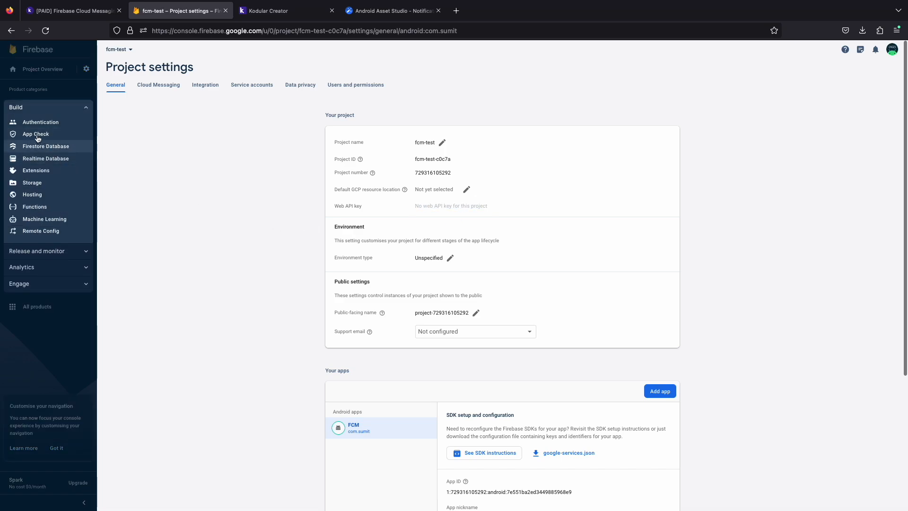
click(41, 122)
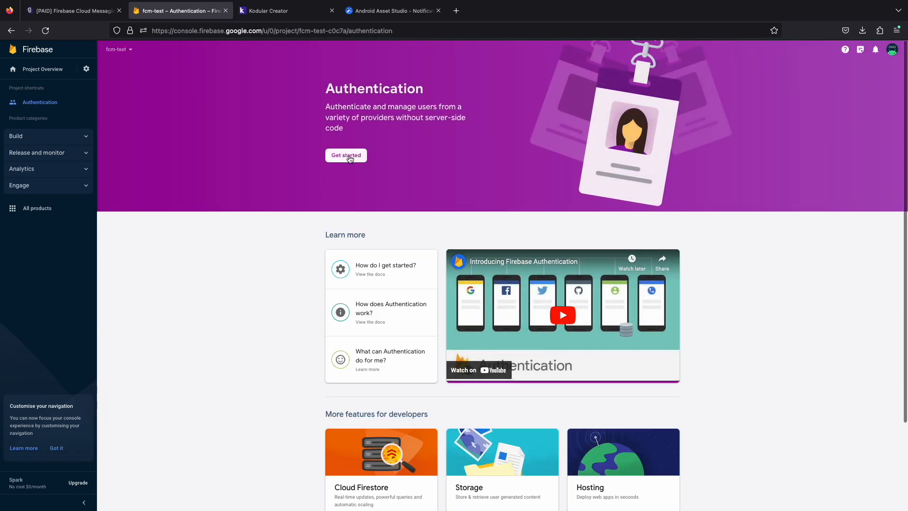
click(346, 156)
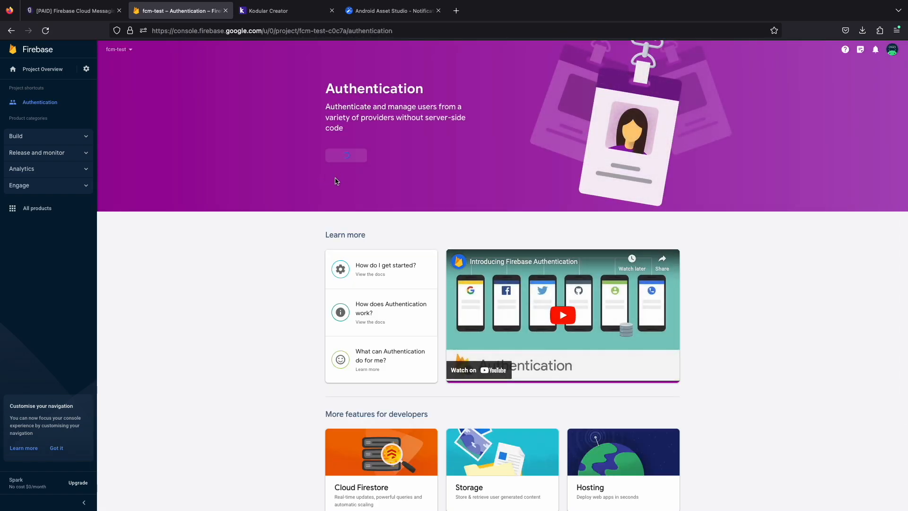
click(346, 155)
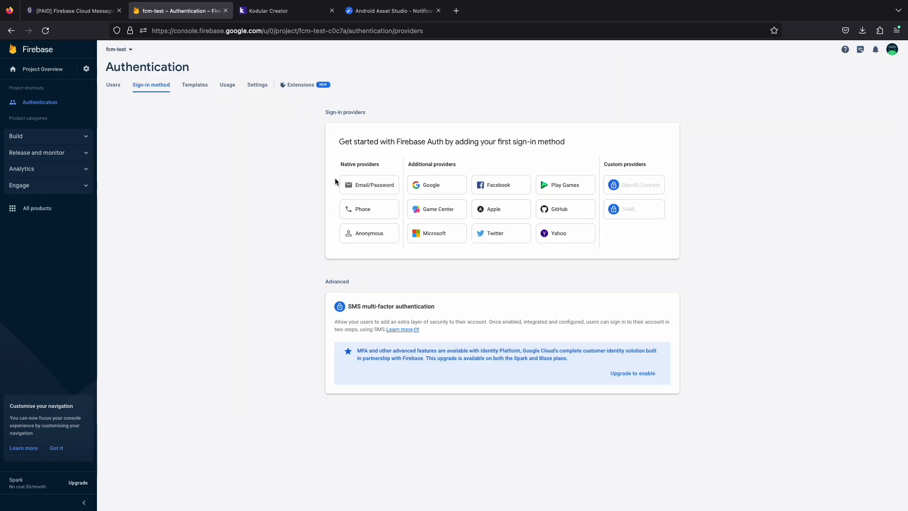
click(368, 184)
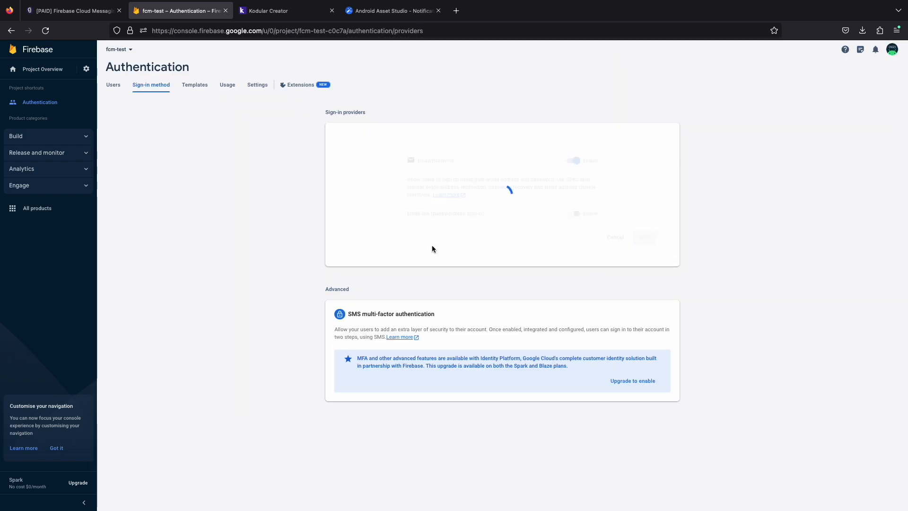
Step: View the Web API key in project settings and return to the Kodular Creator project
click(86, 69)
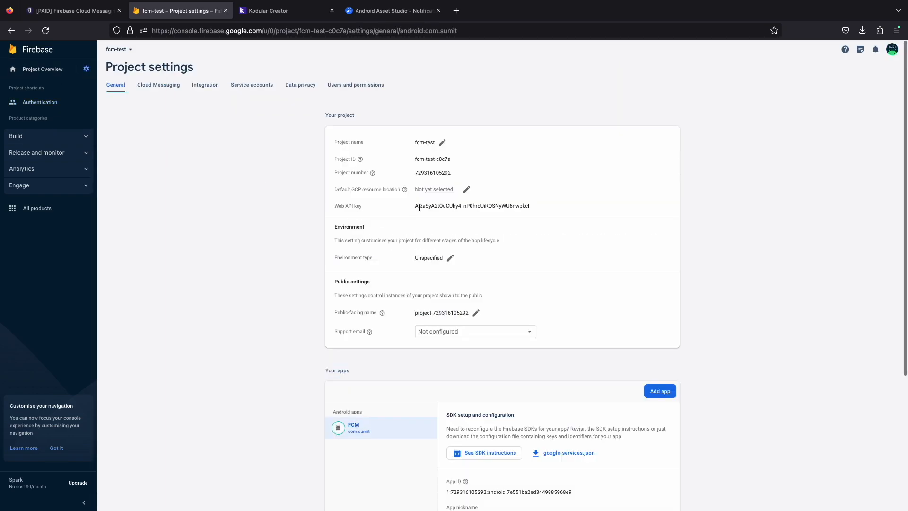
mouse_move(534, 281)
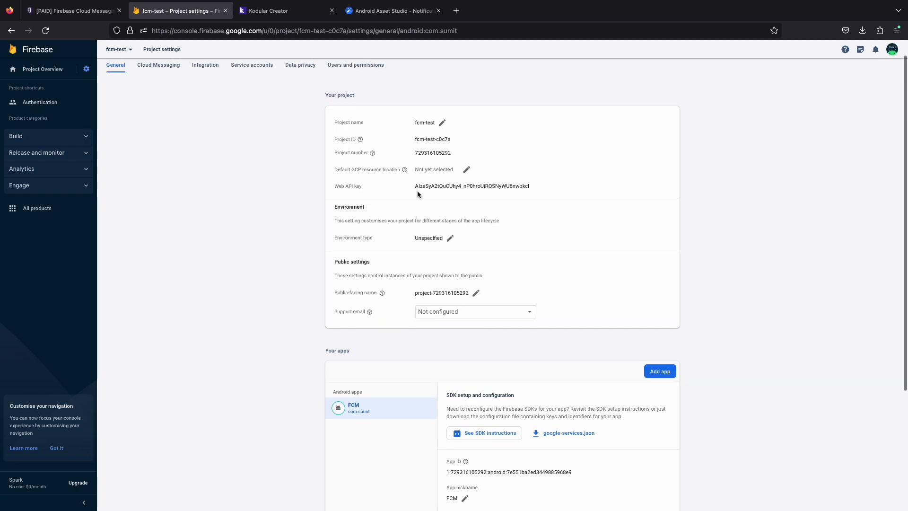
click(283, 10)
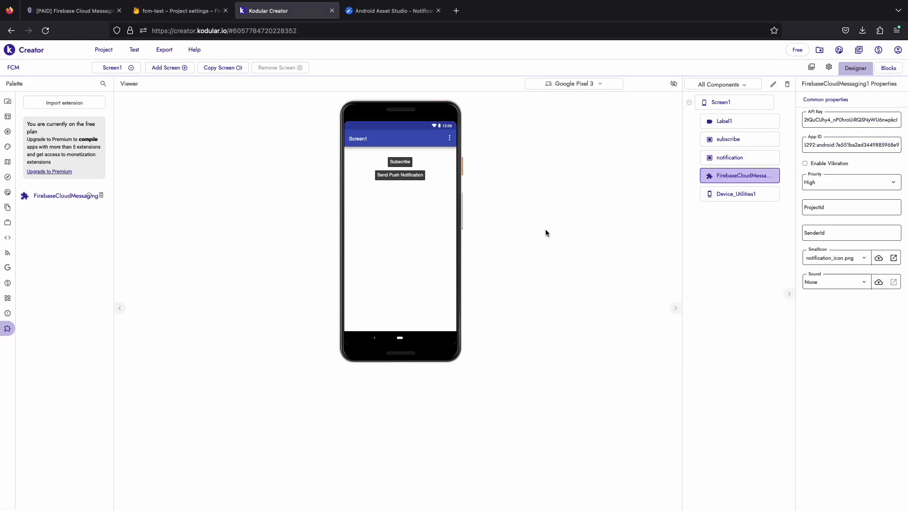
Step: Keep notification_icon.png as SmallIcon and show the project's uploaded assets
click(862, 257)
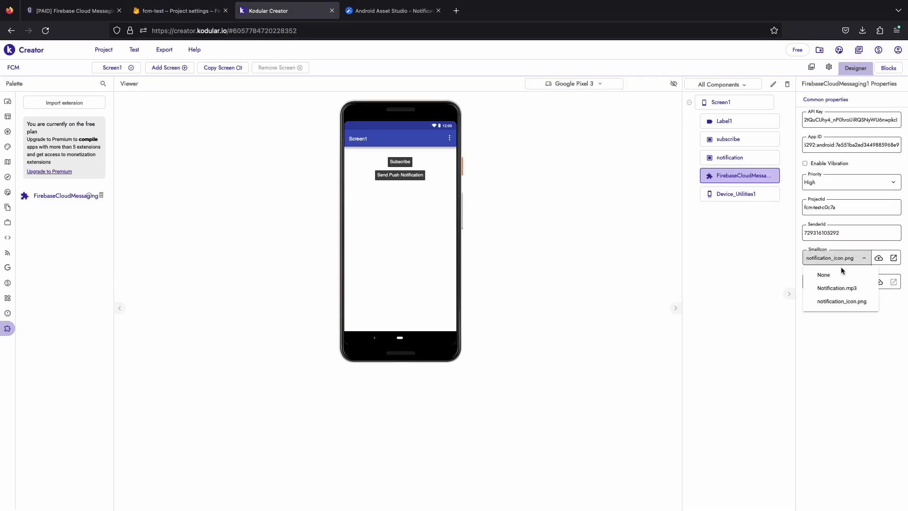
click(841, 301)
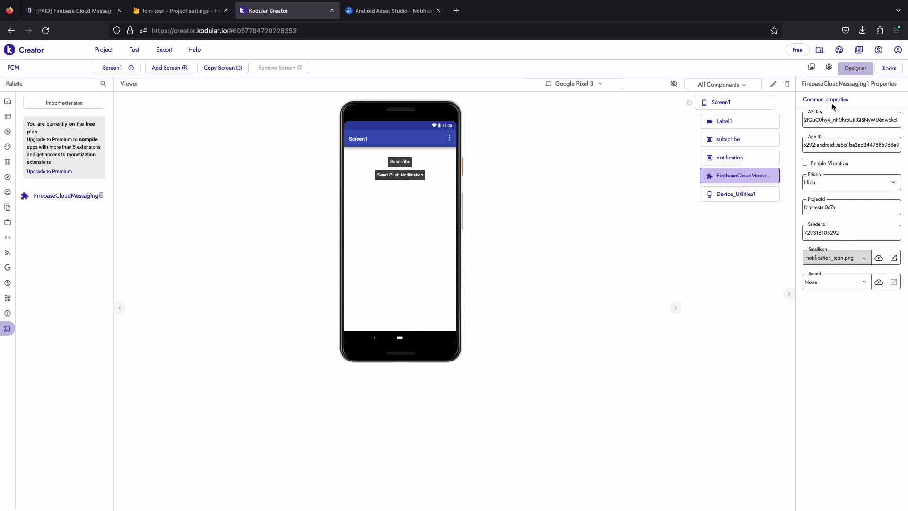
click(878, 258)
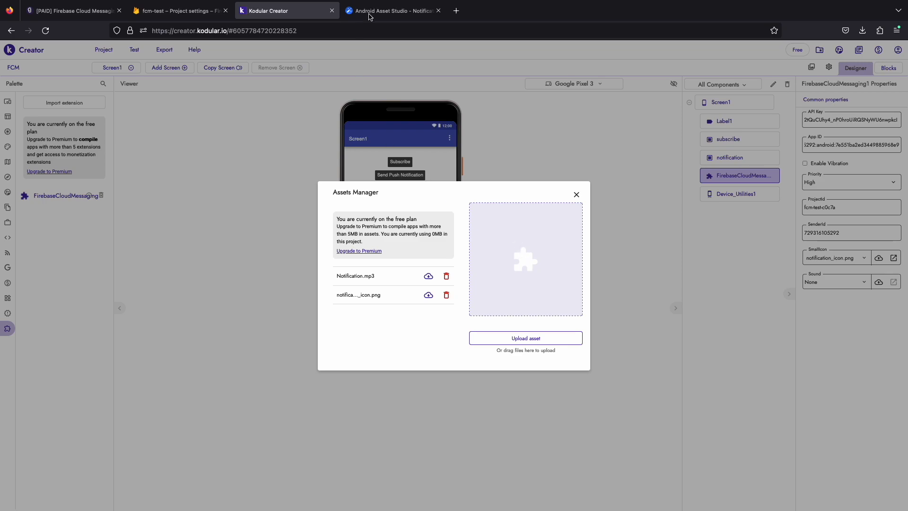
Step: Try the Text and Image icon sources in Android Asset Studio, then close it
click(392, 10)
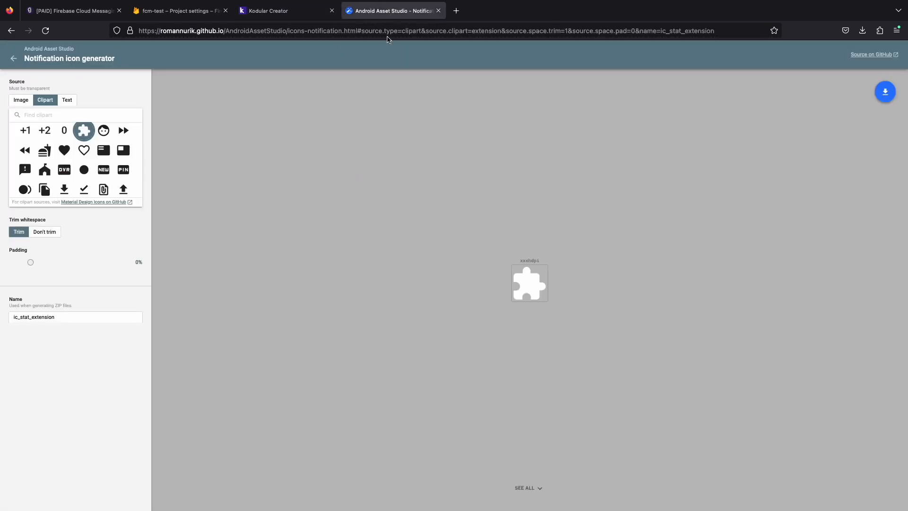
mouse_move(297, 123)
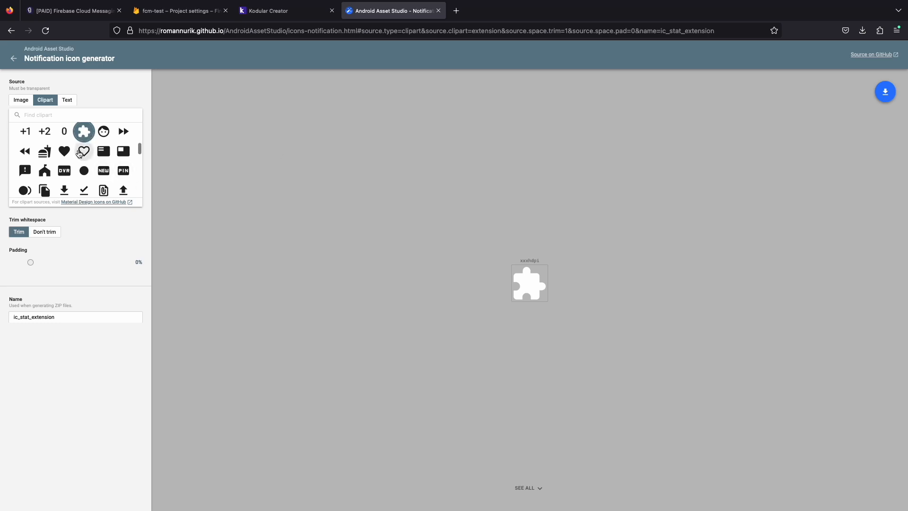
click(67, 100)
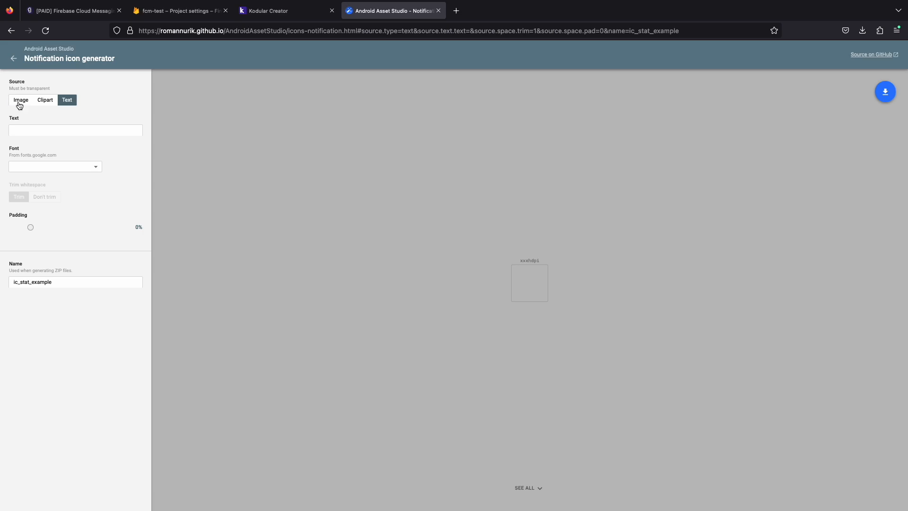
click(20, 99)
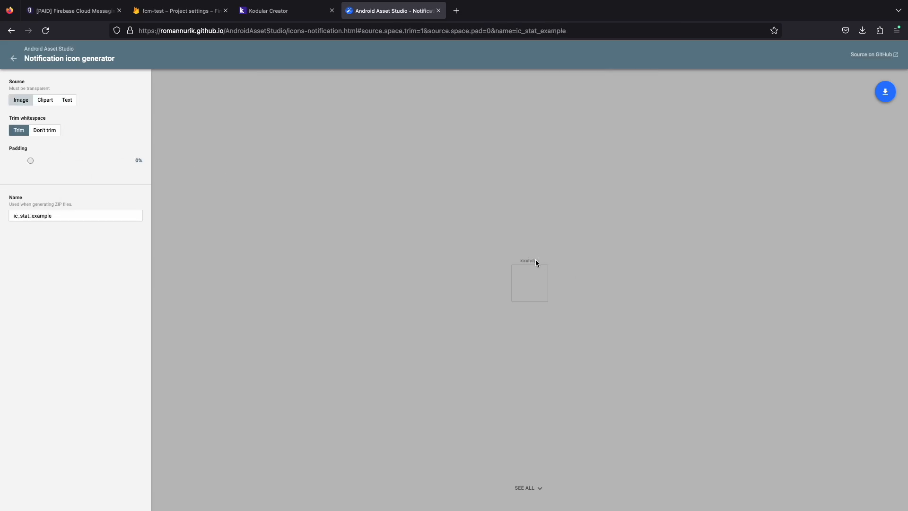
click(270, 10)
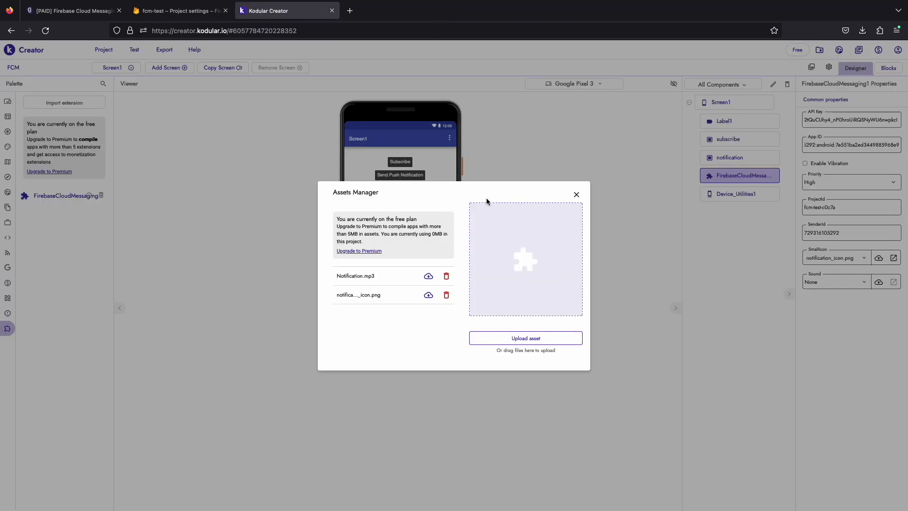
Step: Close the Assets Manager and view the Screen1.Initialize blocks
click(576, 194)
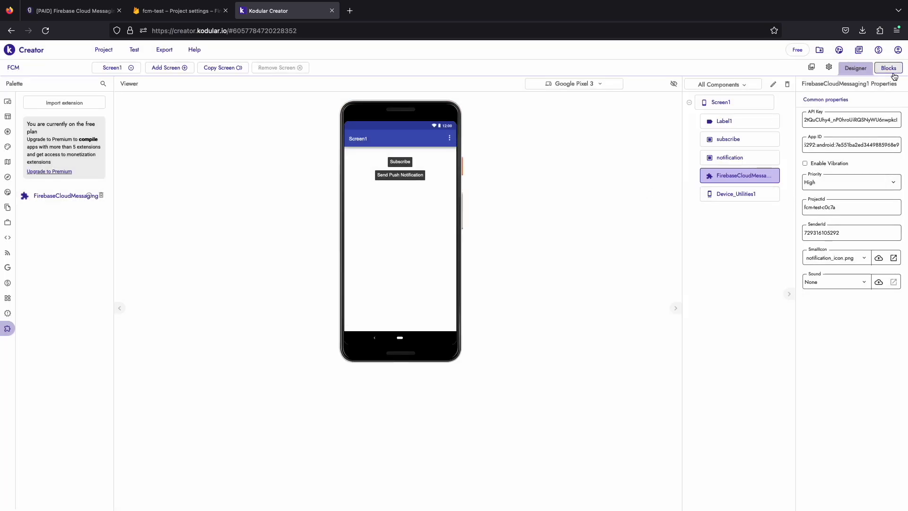
click(887, 68)
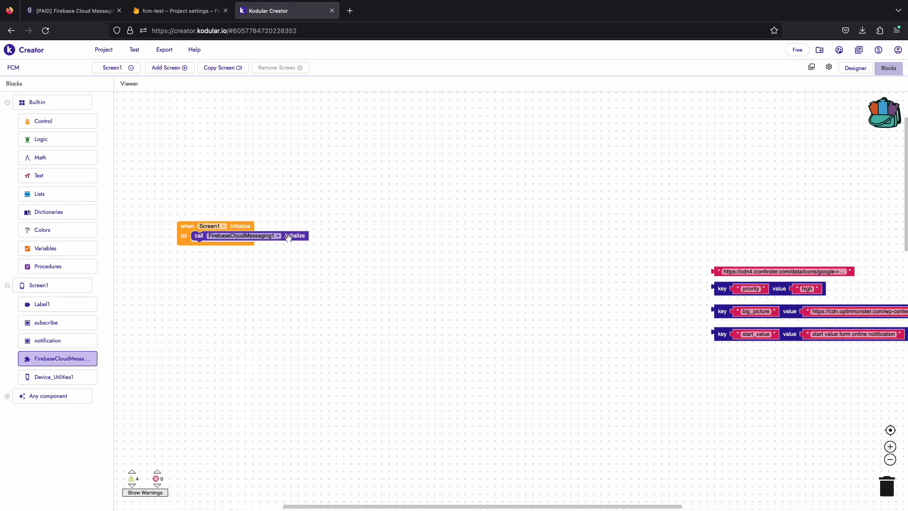
mouse_move(296, 260)
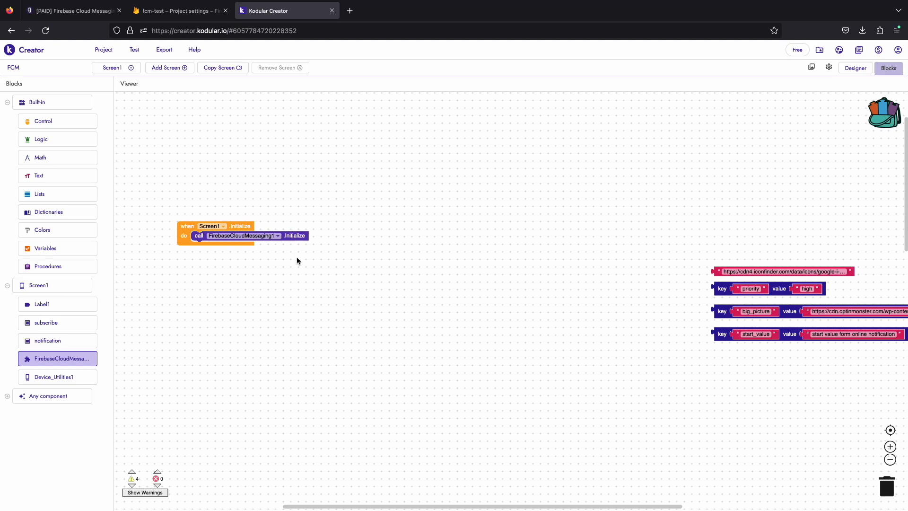
Step: Return from the Blocks editor to the Screen1 designer
click(855, 68)
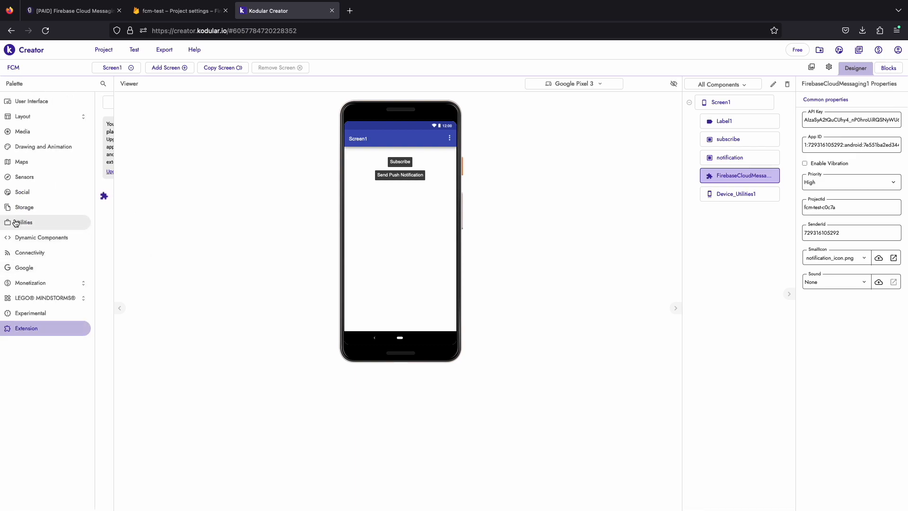
Step: Add a TinyDB component from Storage and a Notifier component to the app
click(24, 208)
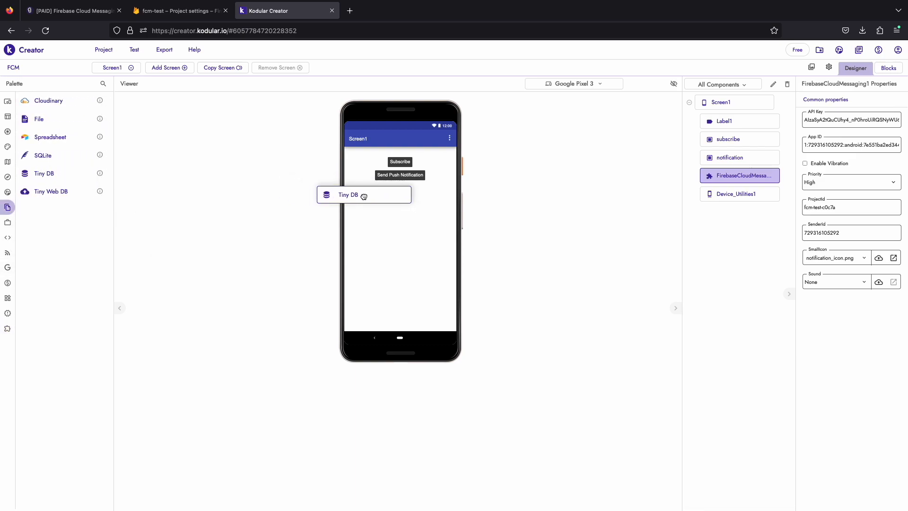
click(888, 68)
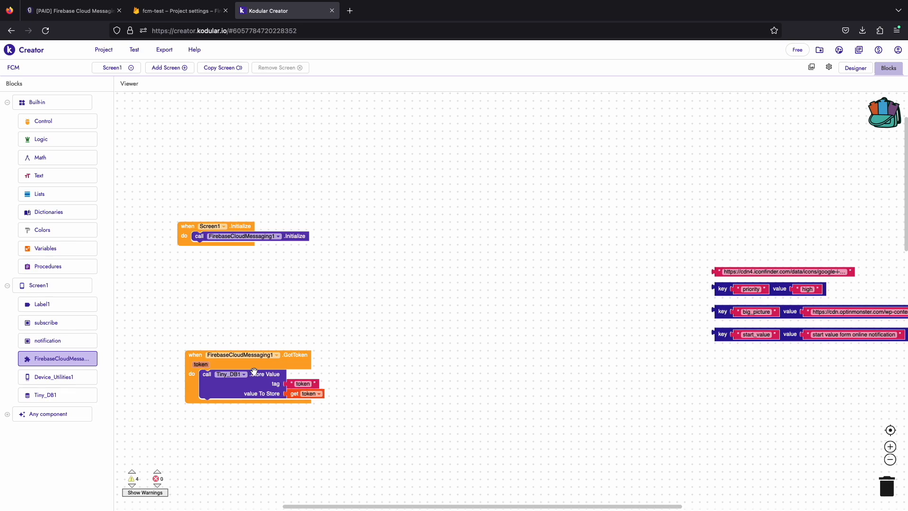
click(855, 68)
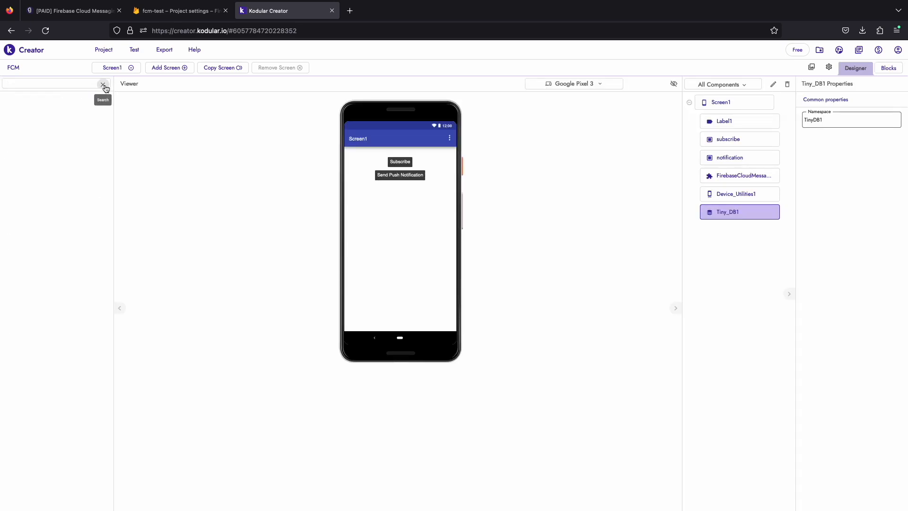
text(Noti)
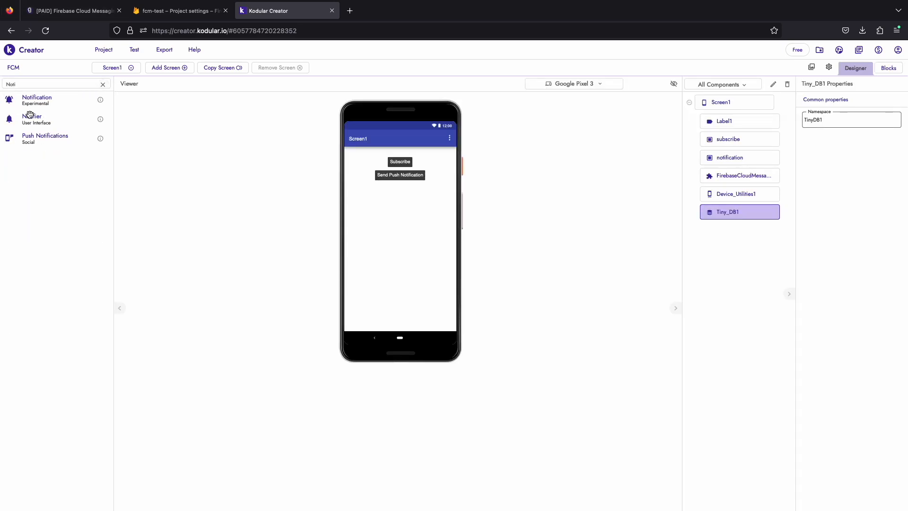
click(889, 68)
text(tx)
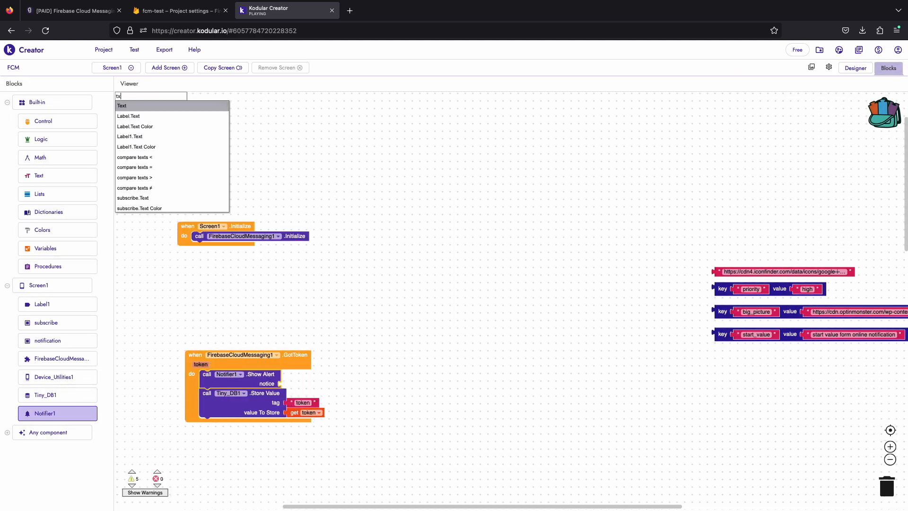
click(854, 68)
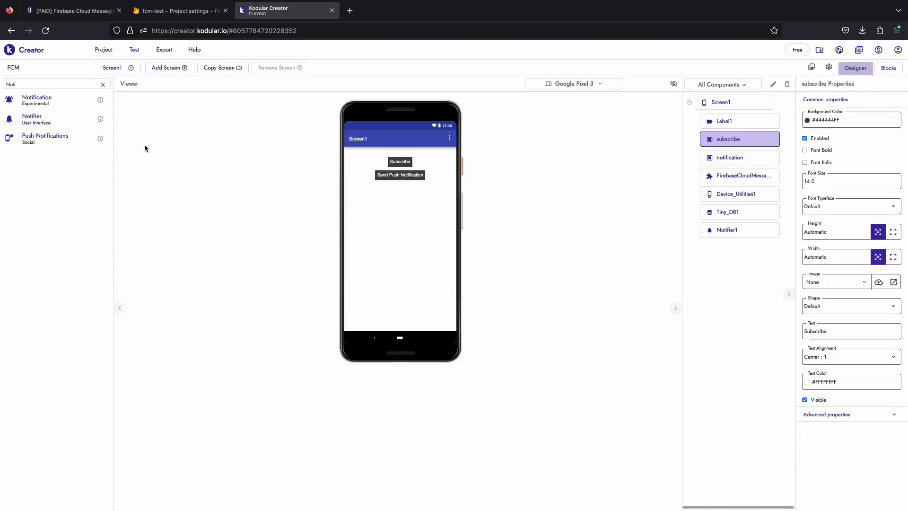
Step: Clear the component search and switch to the Blocks editor
click(103, 84)
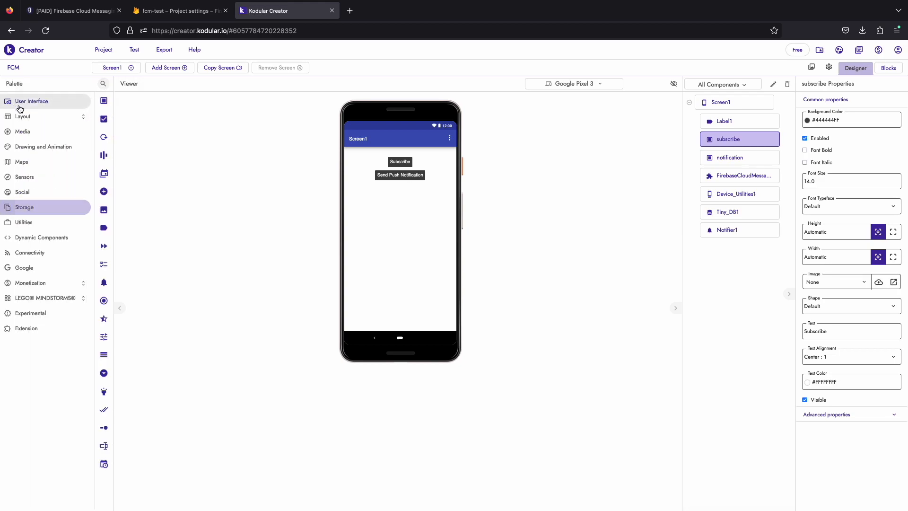
click(888, 68)
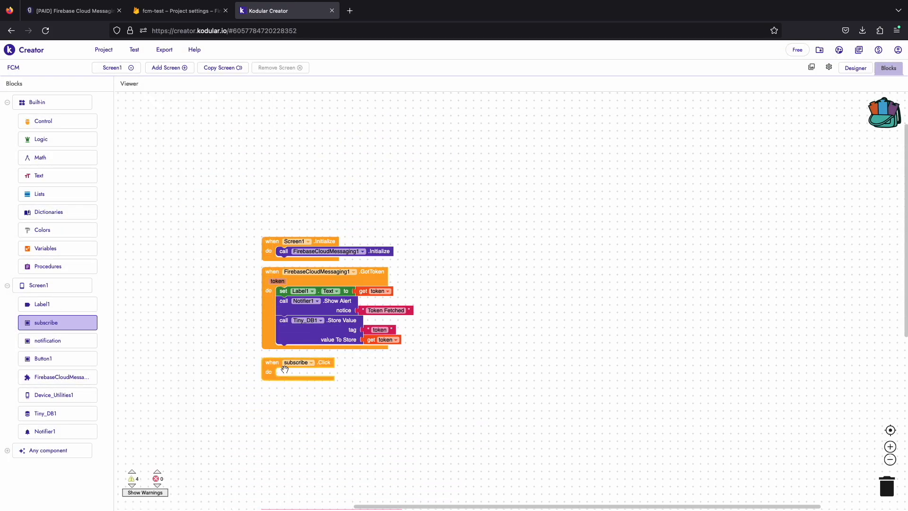
Step: Make subscribe.Click call FirebaseCloudMessaging1.Subscribe on topic 'fcm' with a 'Subscribed' alert handler
text(Subsc)
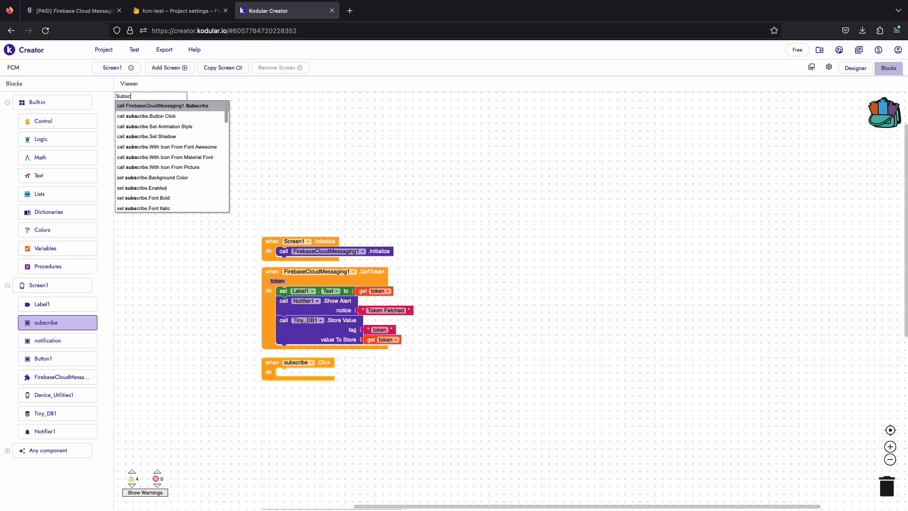
click(162, 105)
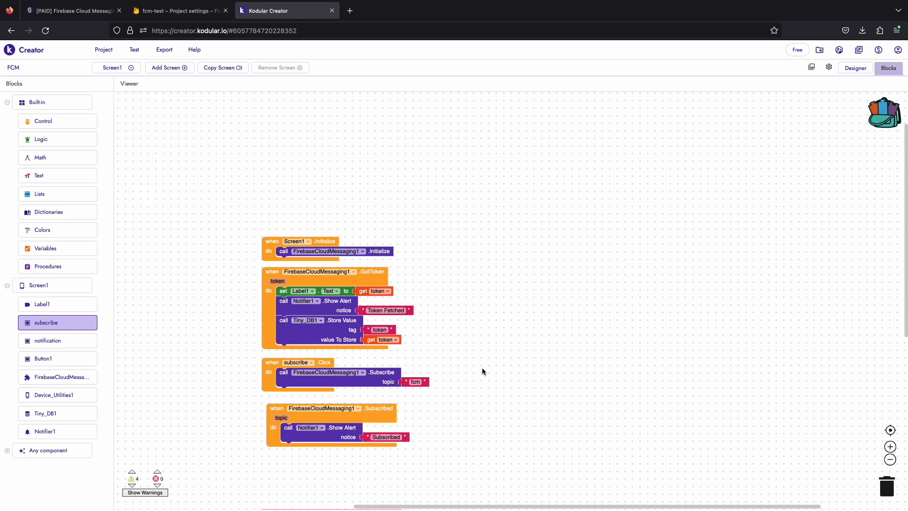
mouse_move(445, 342)
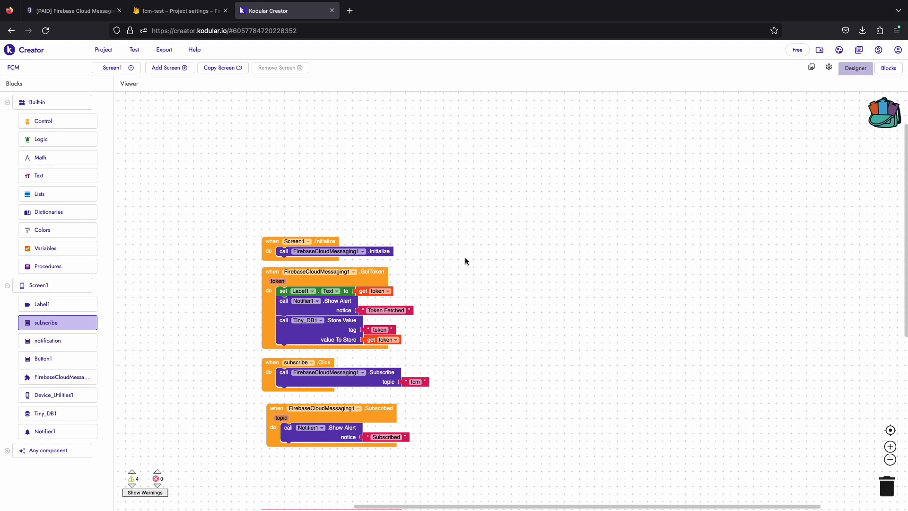
click(58, 376)
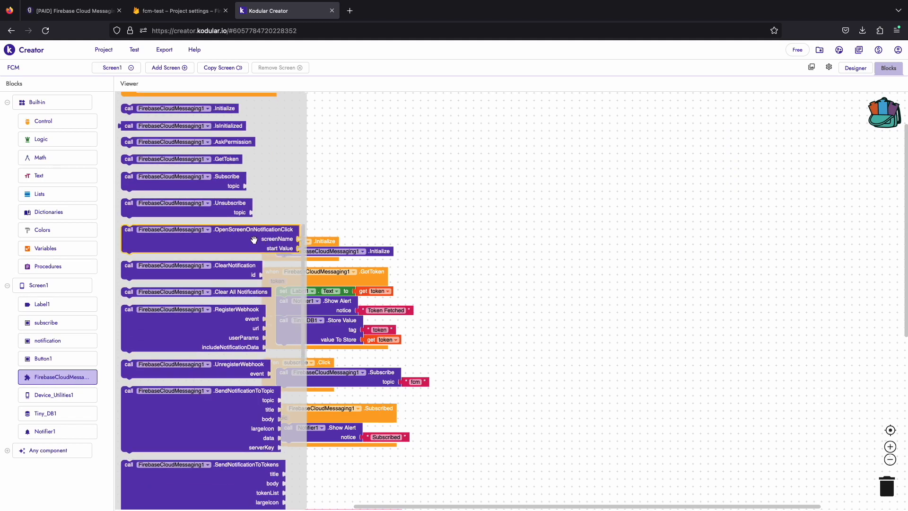
mouse_move(246, 239)
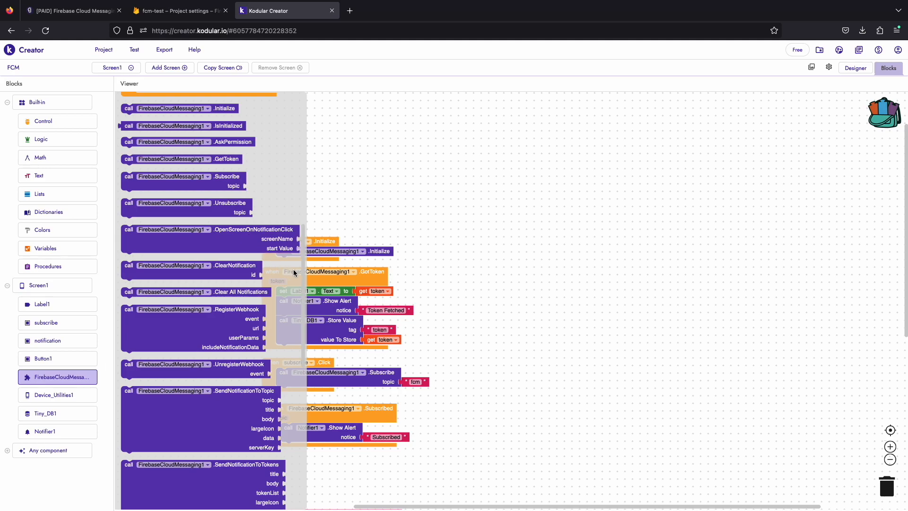
Step: Place a FirebaseCloudMessaging1 SendNotificationToTopic block with empty topic, title, body and serverKey
scroll(down, 3)
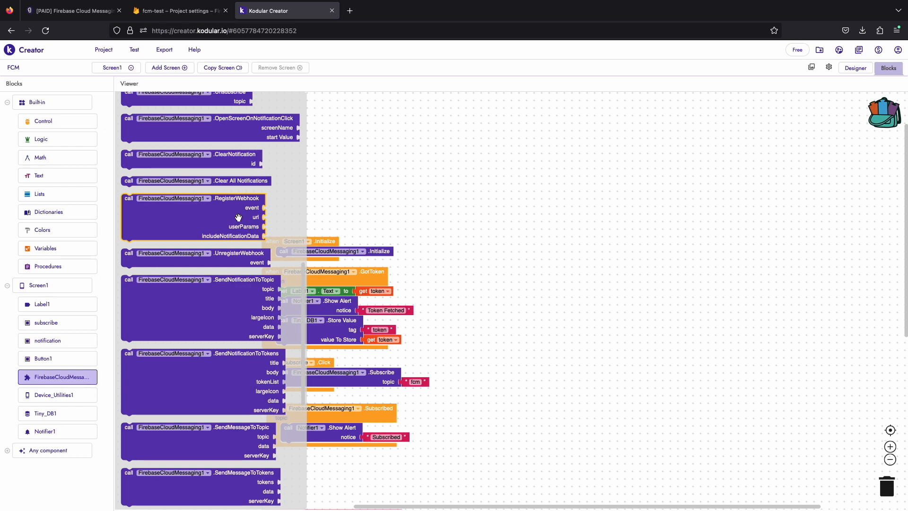
mouse_move(215, 217)
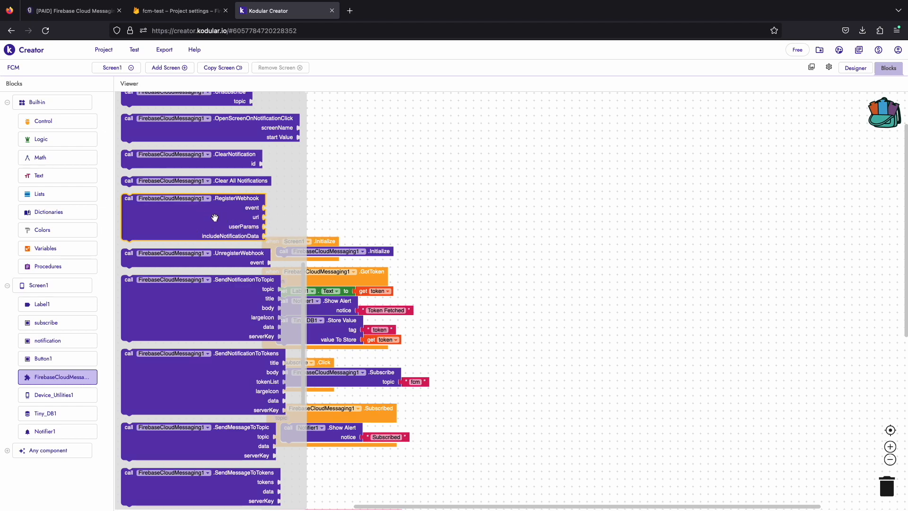
mouse_move(237, 214)
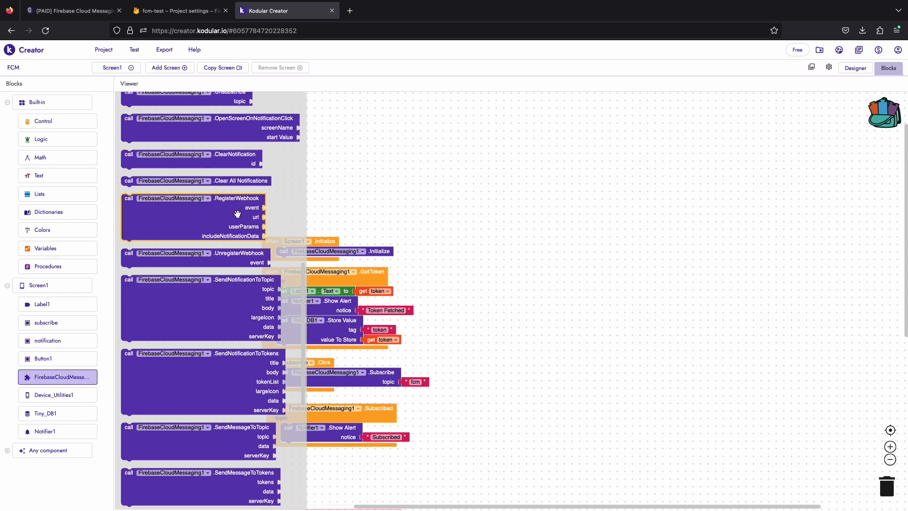
mouse_move(244, 215)
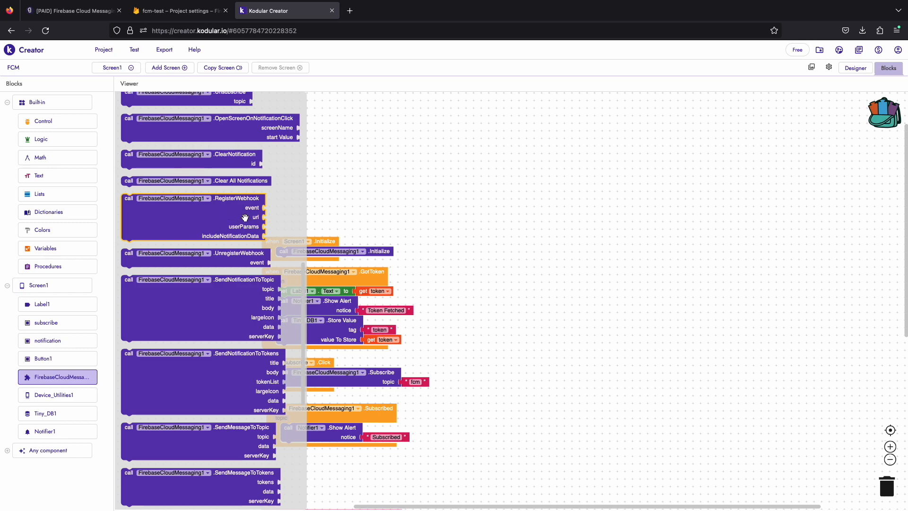
scroll(down, 3)
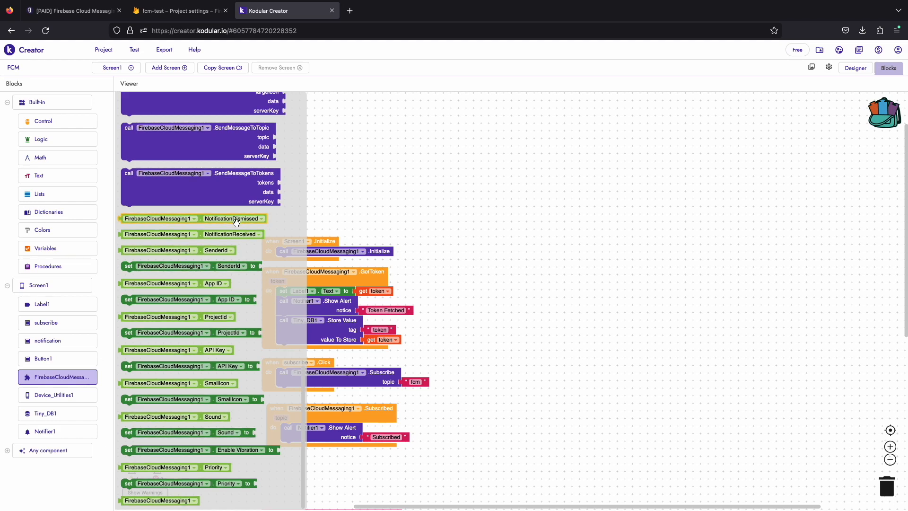
mouse_move(235, 234)
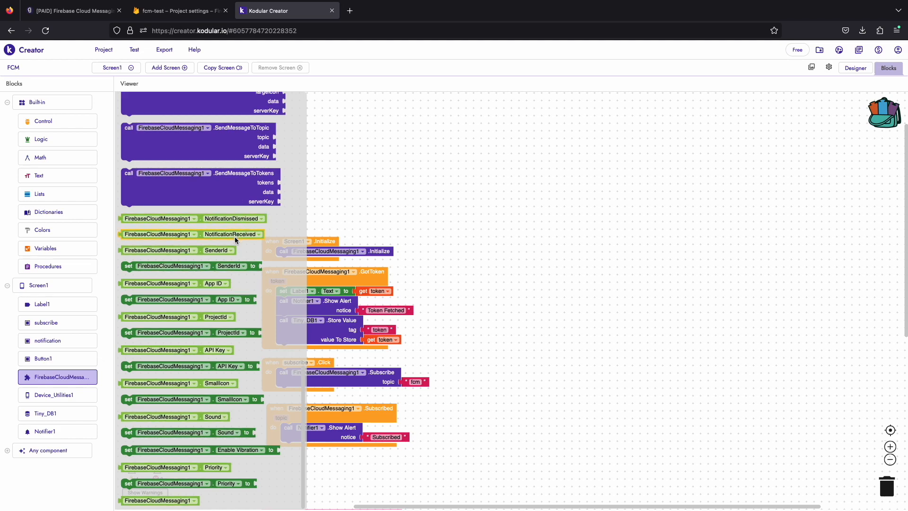
mouse_move(301, 398)
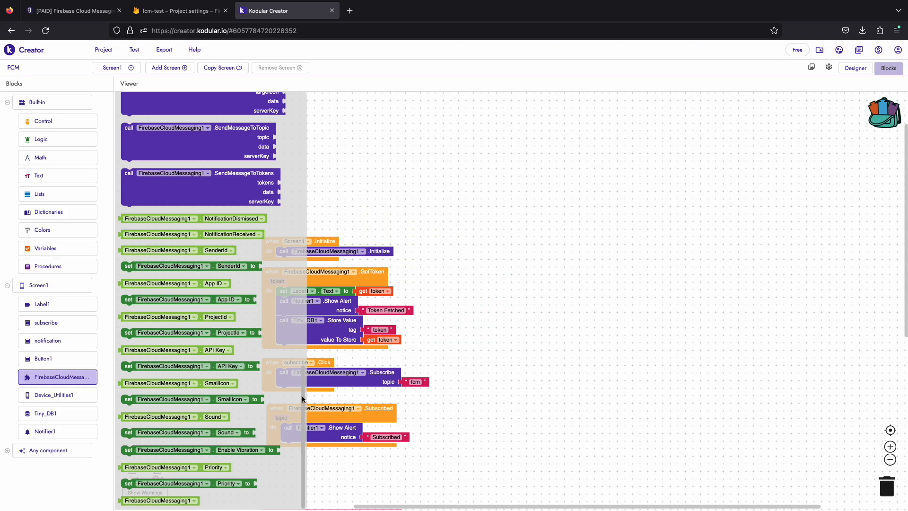
scroll(up, 3)
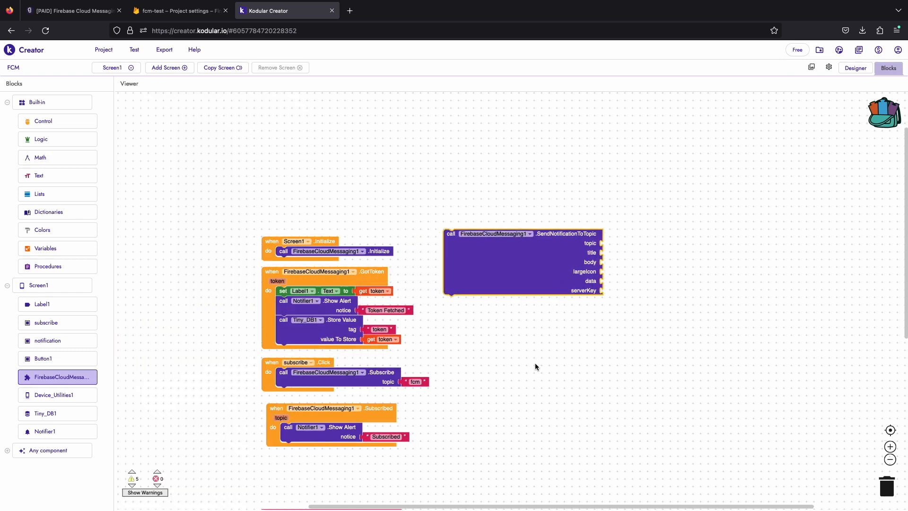
mouse_move(40, 380)
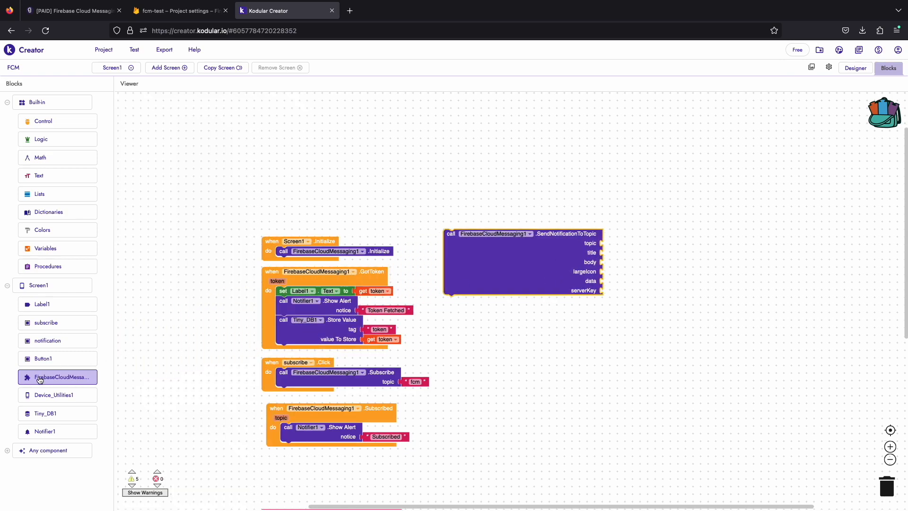
mouse_move(534, 258)
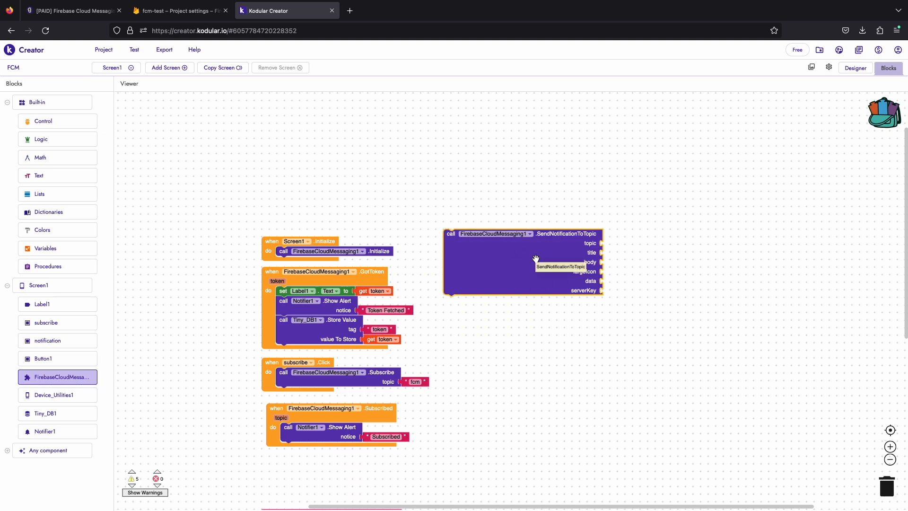
mouse_move(504, 353)
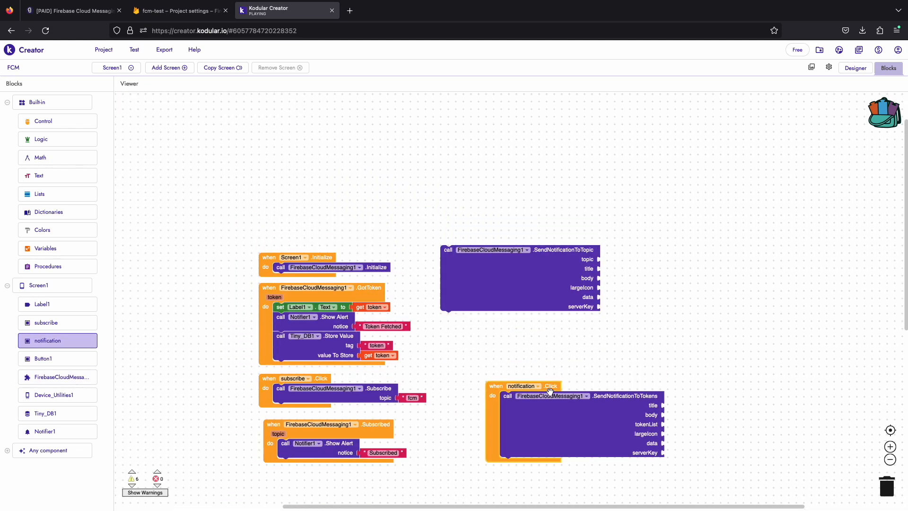
Step: Make notification.Click send to tokens when global token is not empty, else alert 'No Token'
click(46, 247)
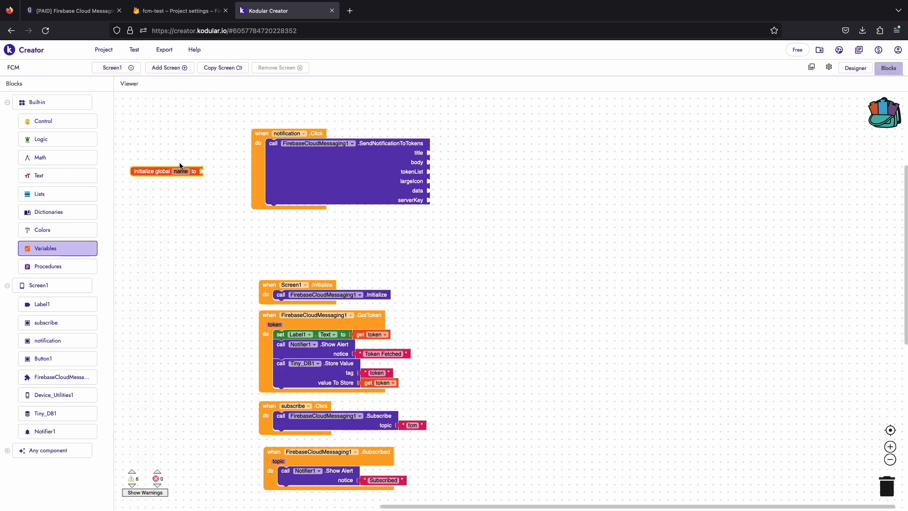
double_click(178, 172)
text(token)
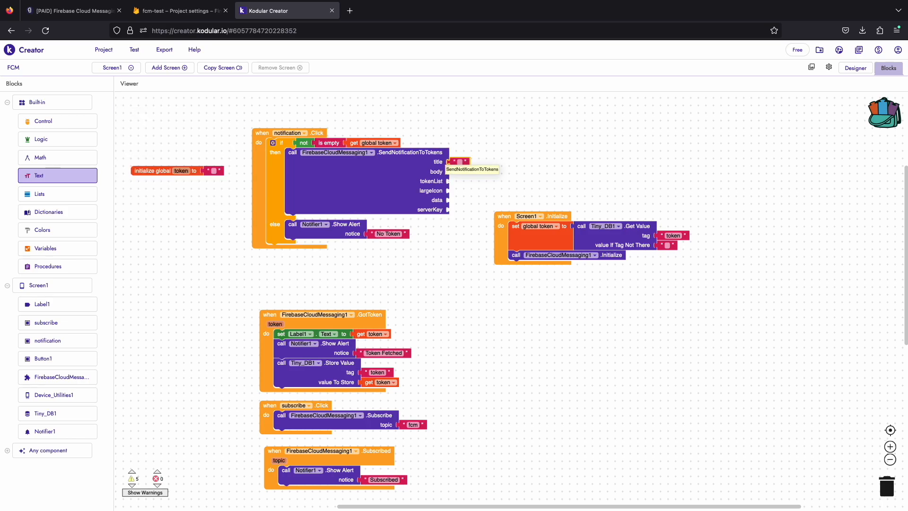
mouse_move(459, 162)
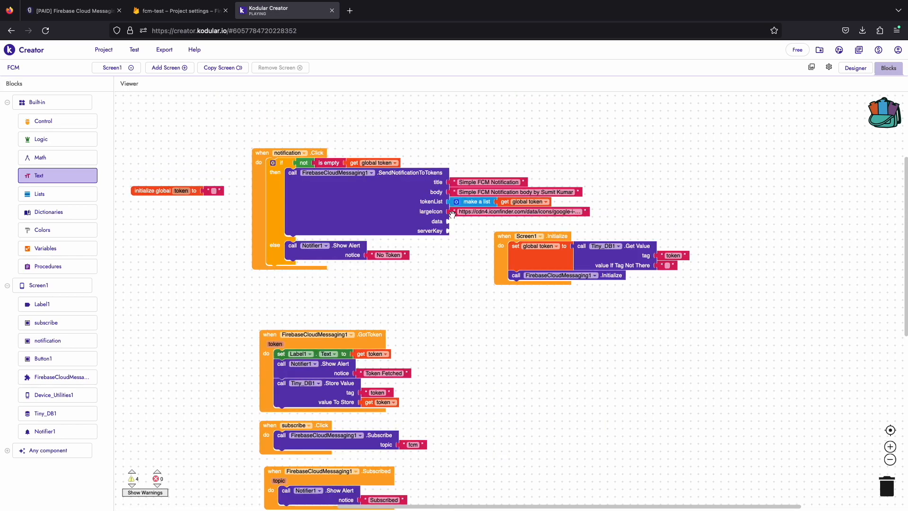
Step: Set the notification data to a one-pair dictionary 'Key'/'values' and an empty serverKey text
click(49, 211)
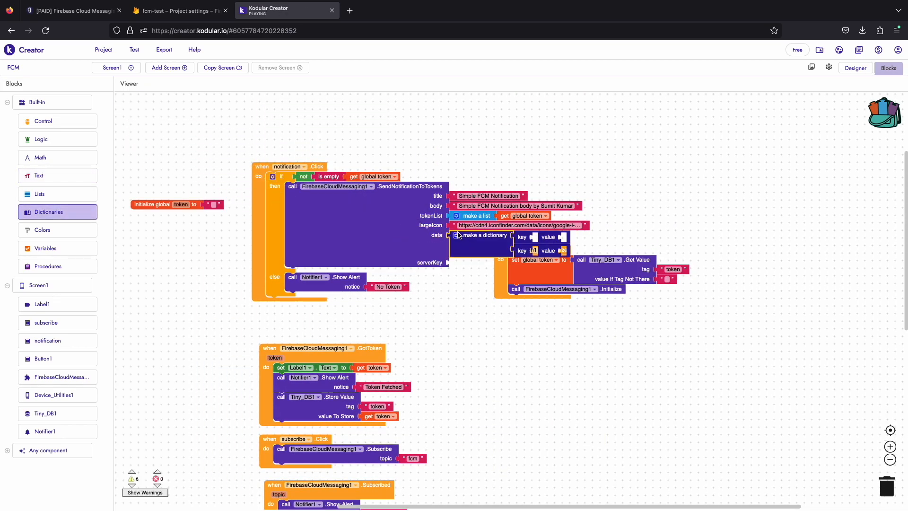
click(456, 236)
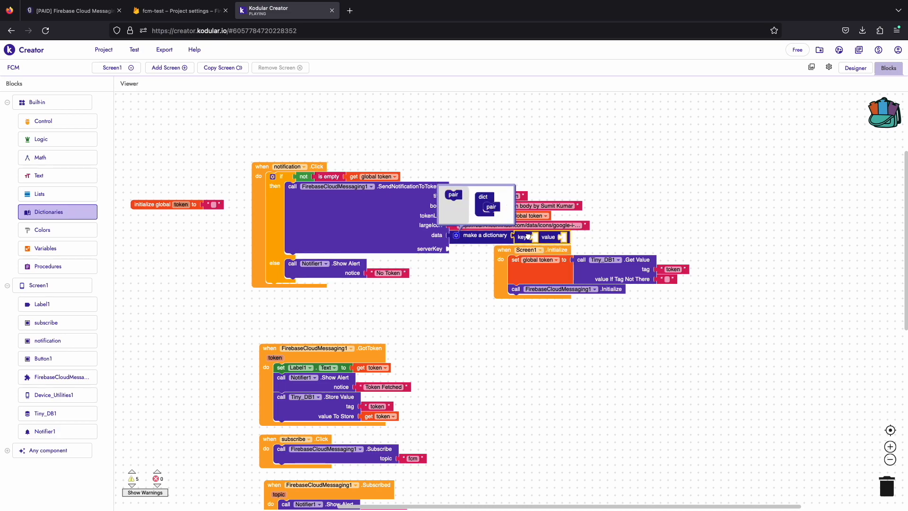
click(537, 236)
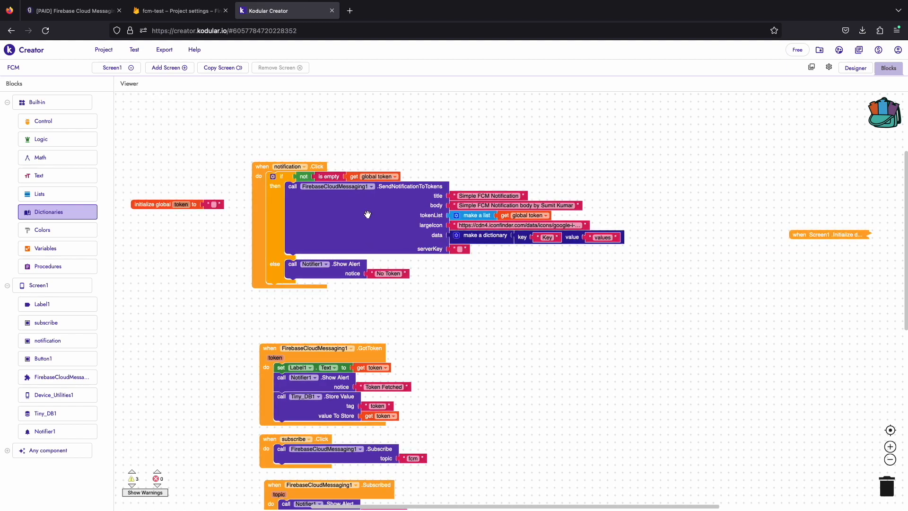
scroll(down, 3)
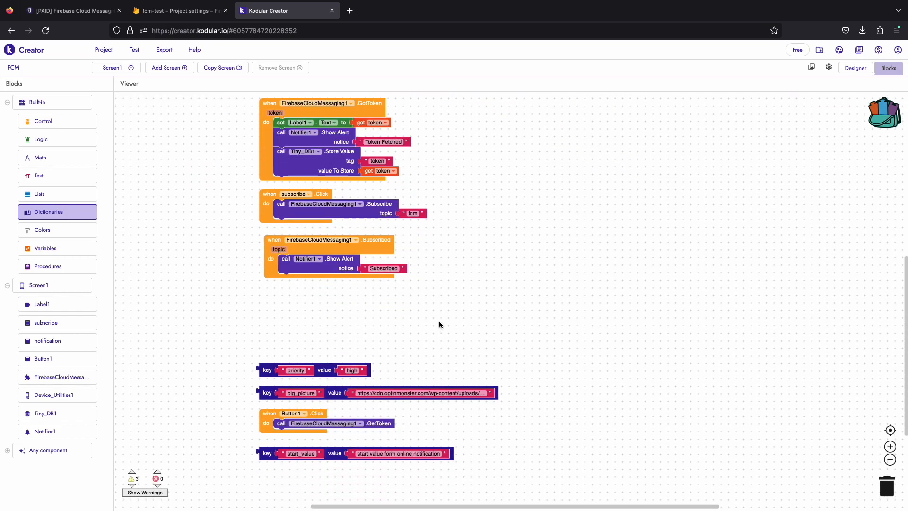
scroll(down, 3)
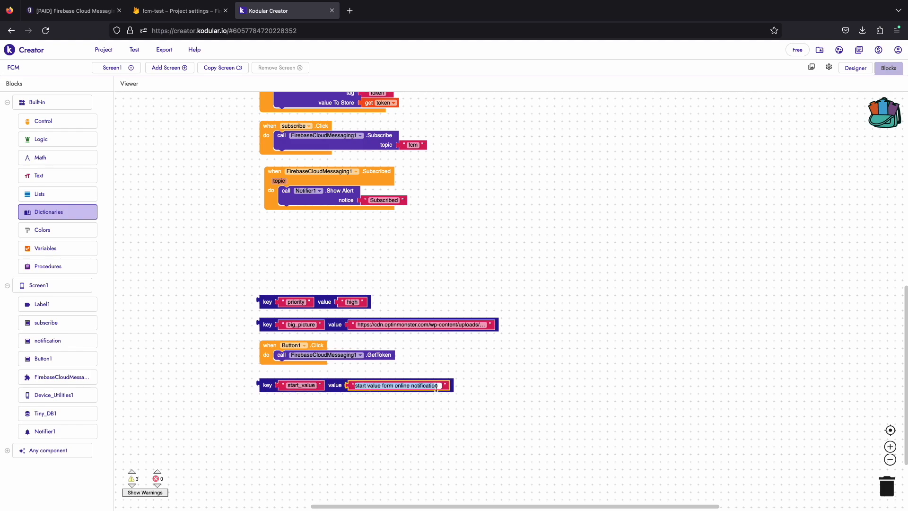
click(300, 324)
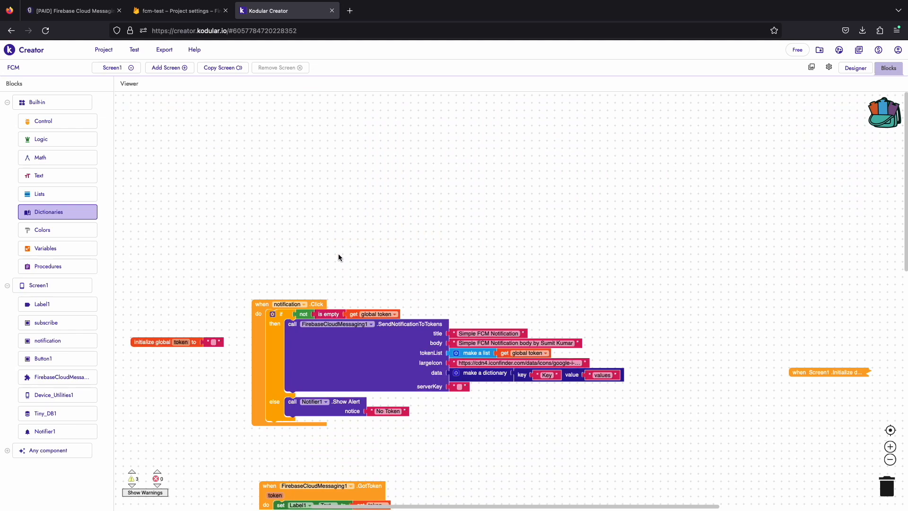
mouse_move(297, 174)
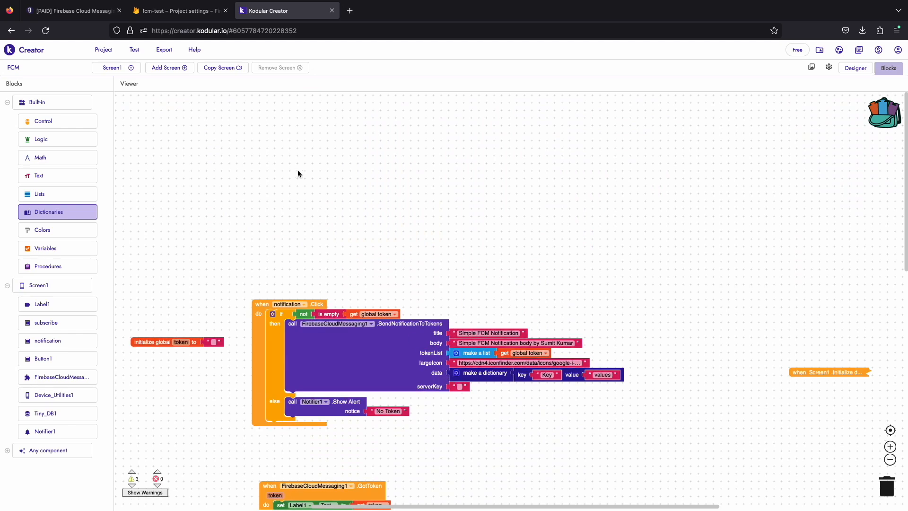
Step: Enable the legacy Cloud Messaging API via Google Cloud Console and return to Project settings
click(180, 10)
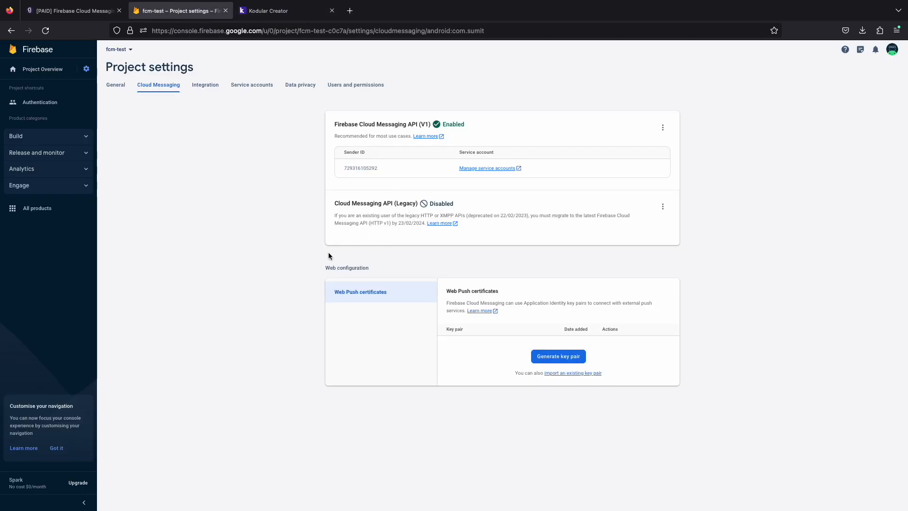
mouse_move(669, 218)
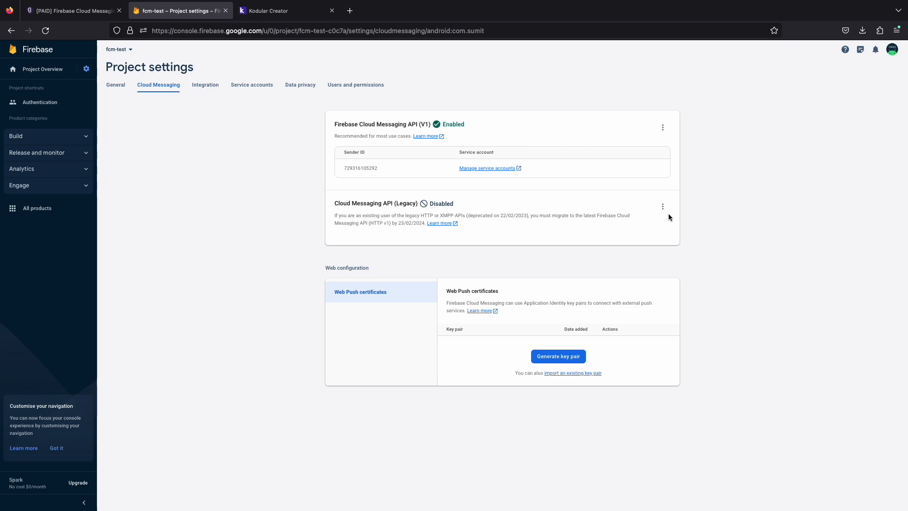
click(283, 11)
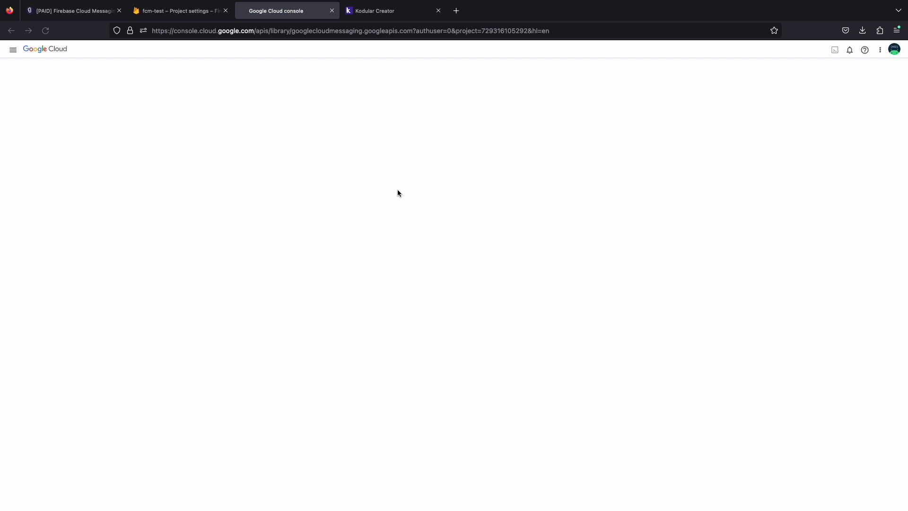
click(179, 10)
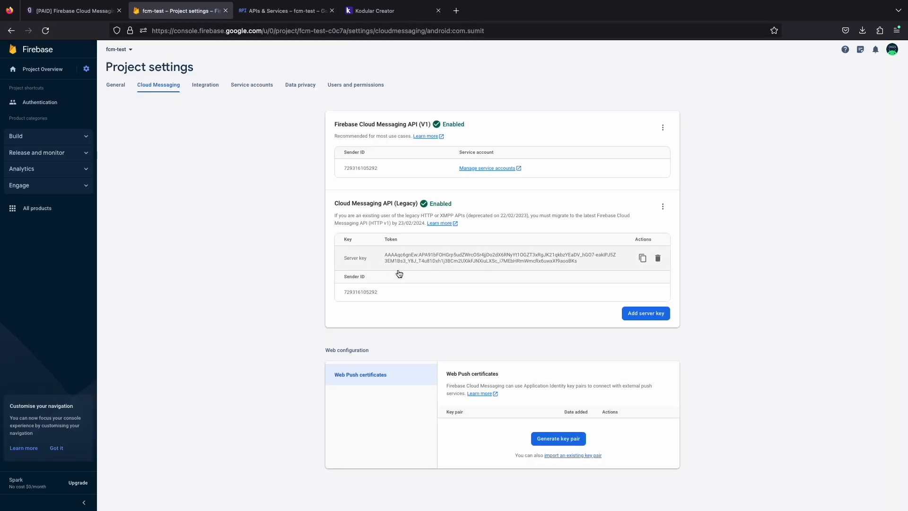
click(373, 10)
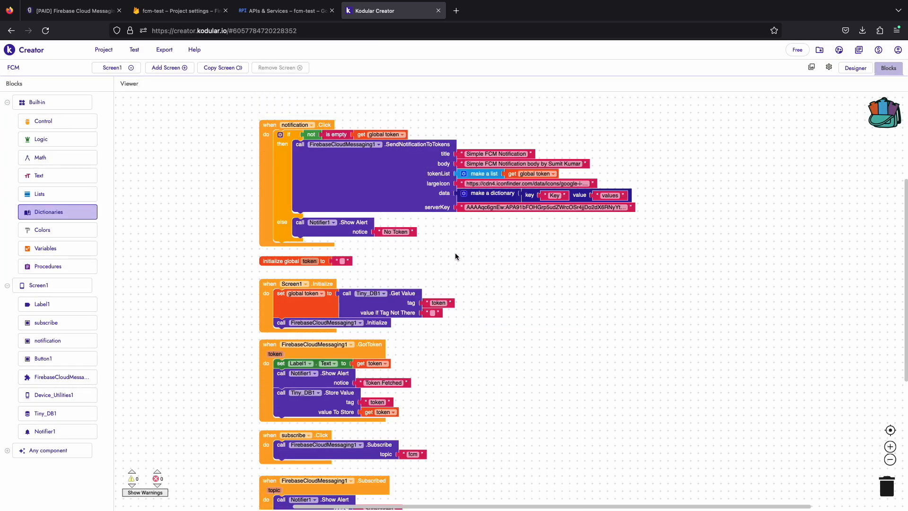
Step: Store the fetched token into global token inside the GotToken event
scroll(down, 3)
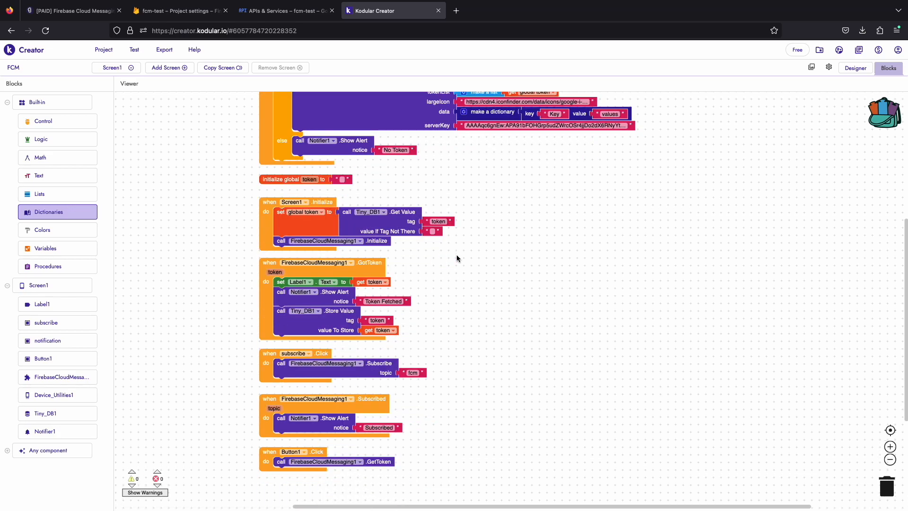
scroll(up, 3)
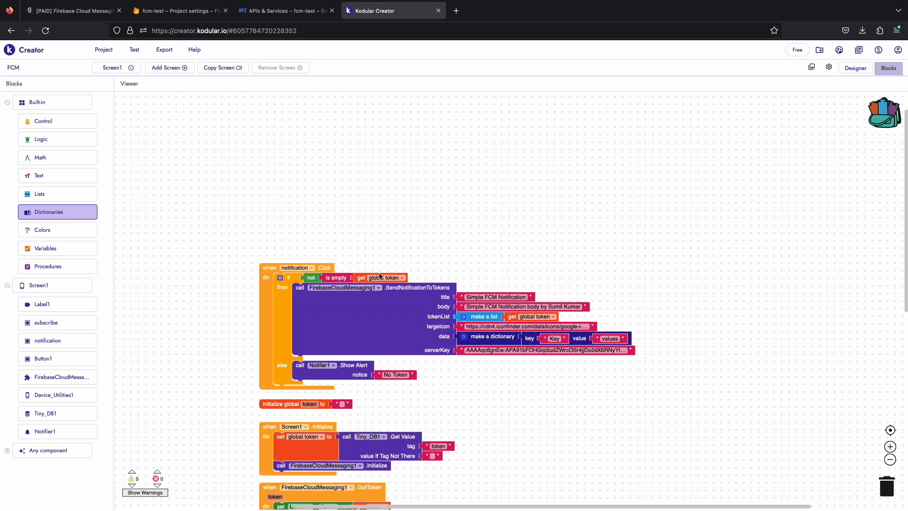
click(58, 377)
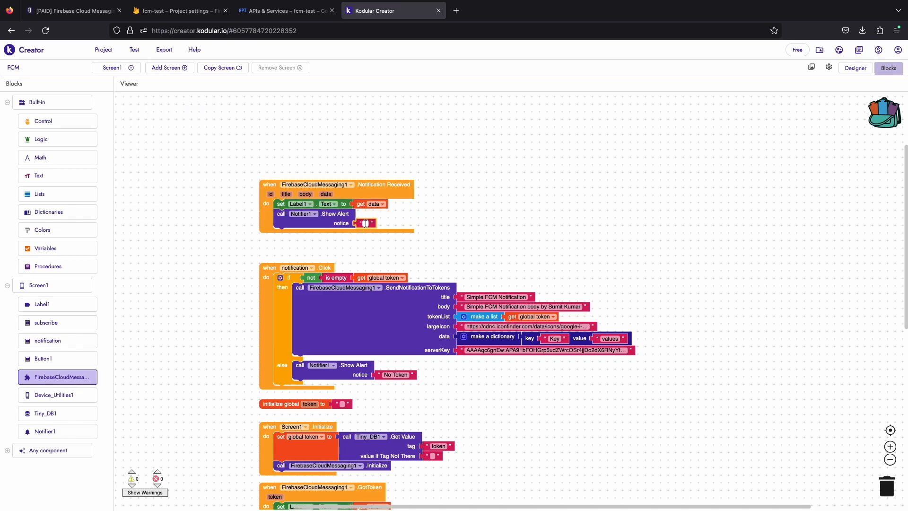
scroll(down, 3)
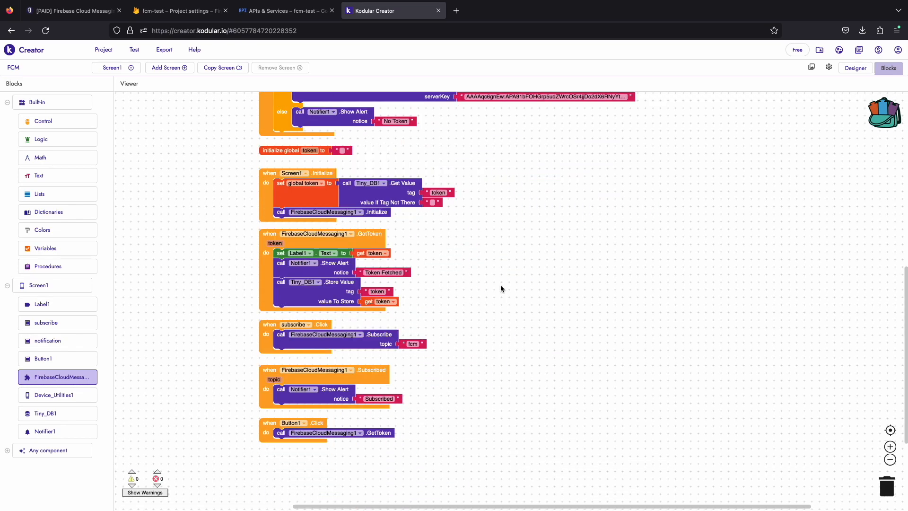
Step: Export the project as an Android App (.apk) and dismiss the download dialog
click(165, 49)
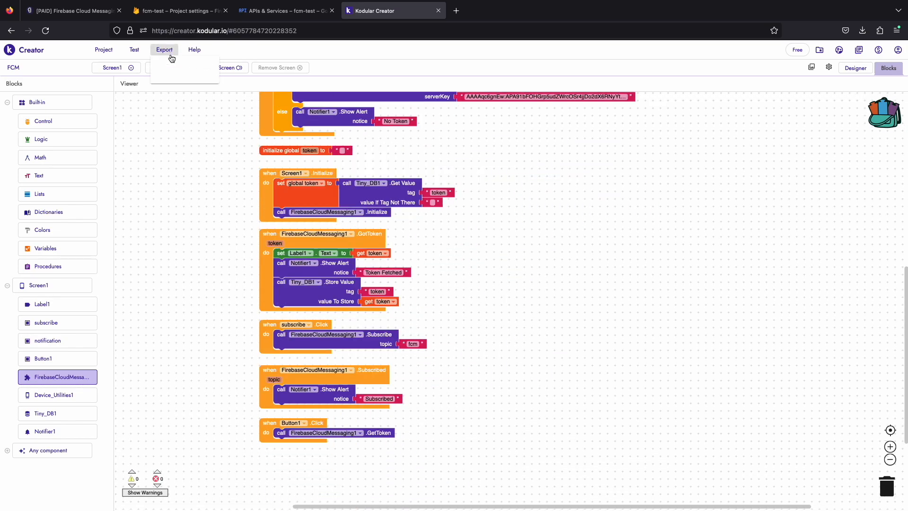
scroll(up, 3)
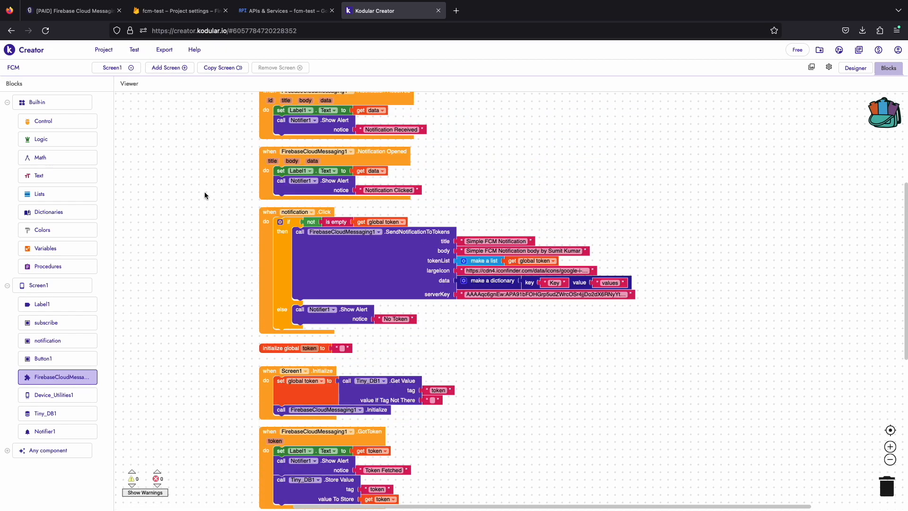
click(133, 49)
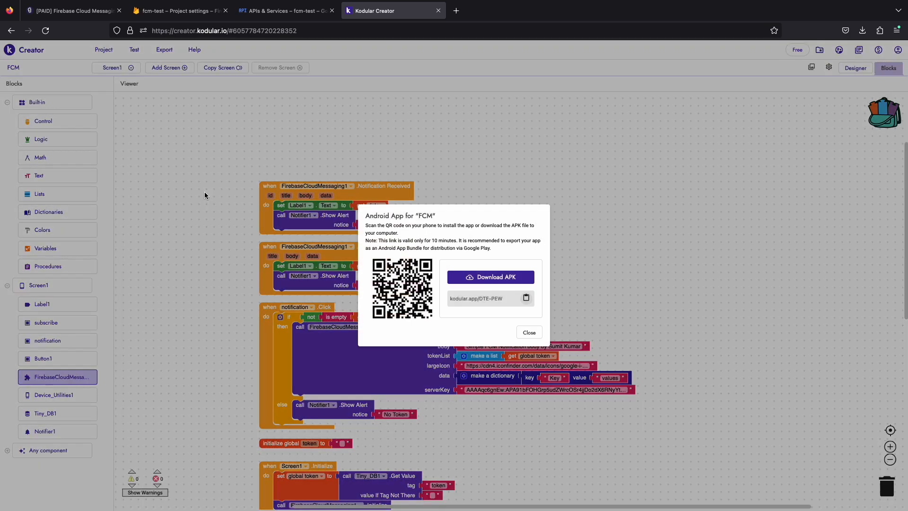
click(528, 332)
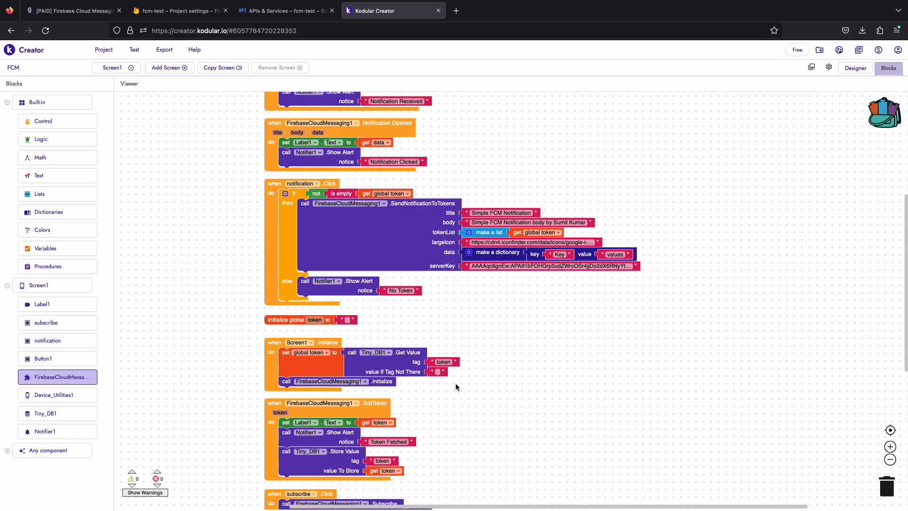
scroll(down, 3)
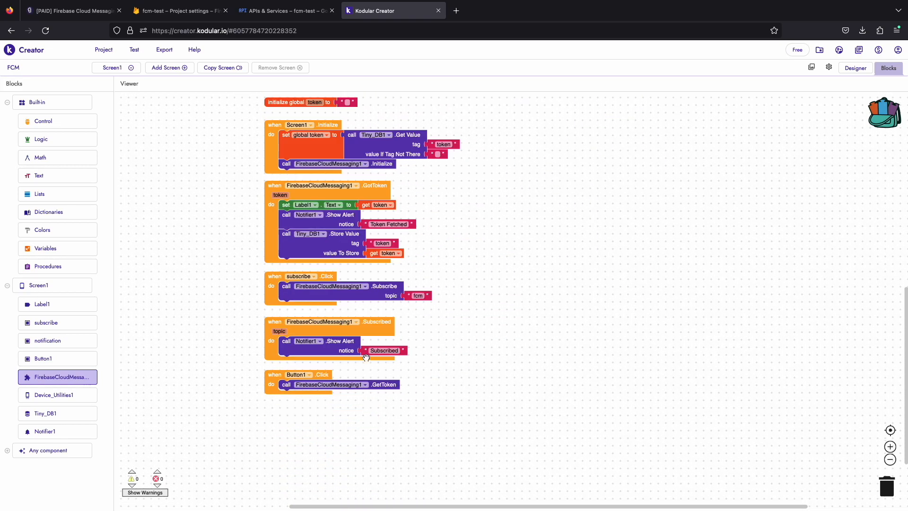
scroll(up, 3)
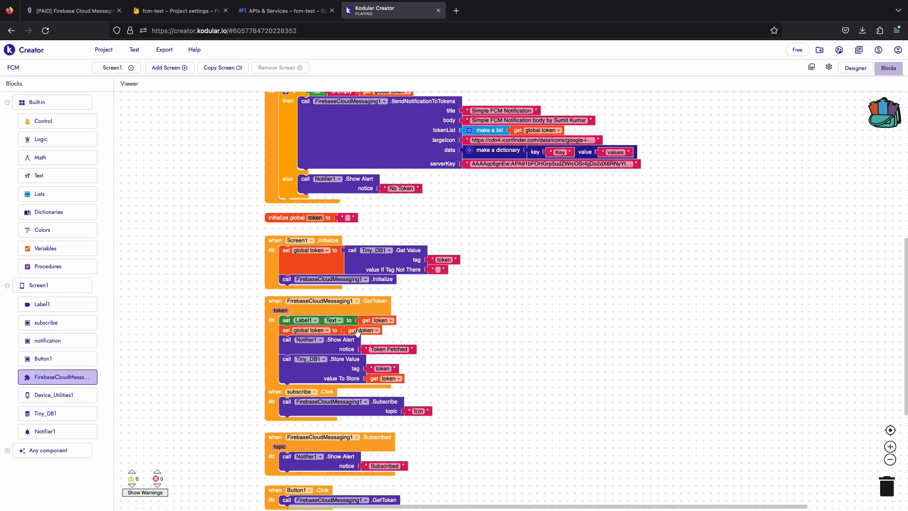
scroll(up, 3)
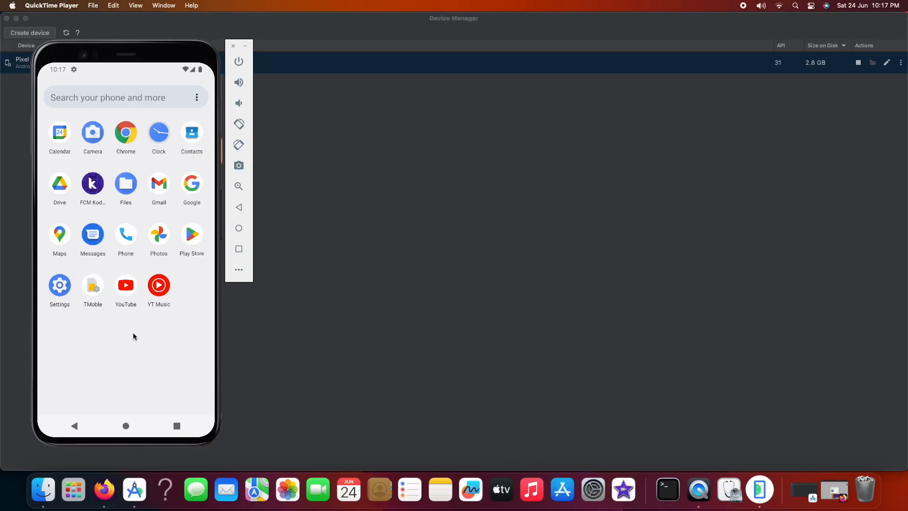
Step: Launch the FCM Kodular app, fetch the device token and send a push notification
click(91, 183)
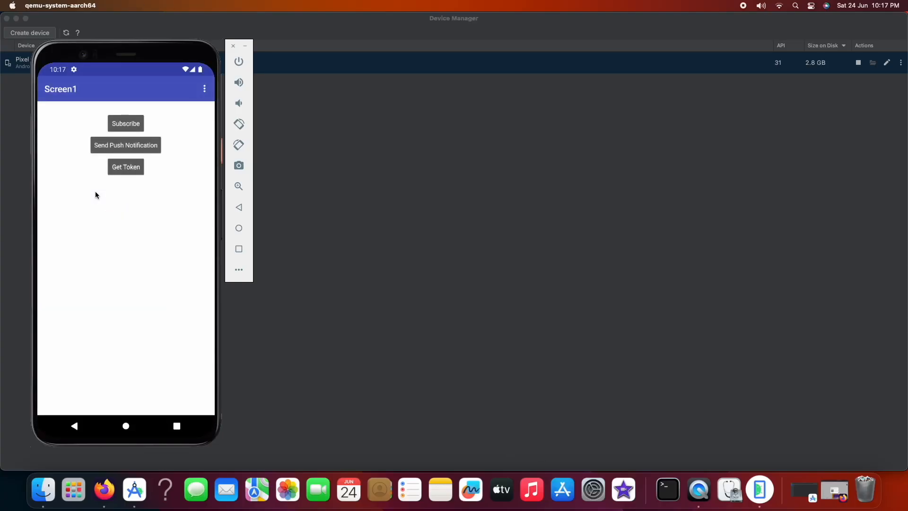
click(125, 167)
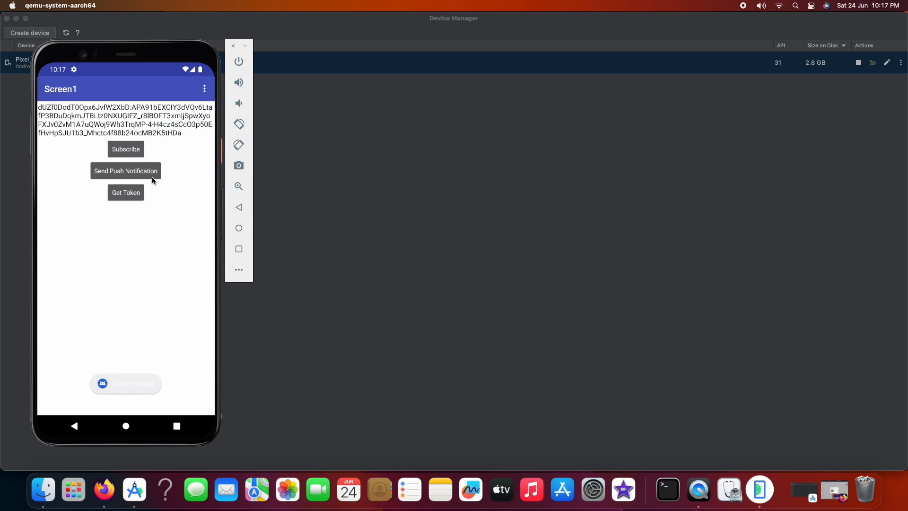
mouse_move(52, 107)
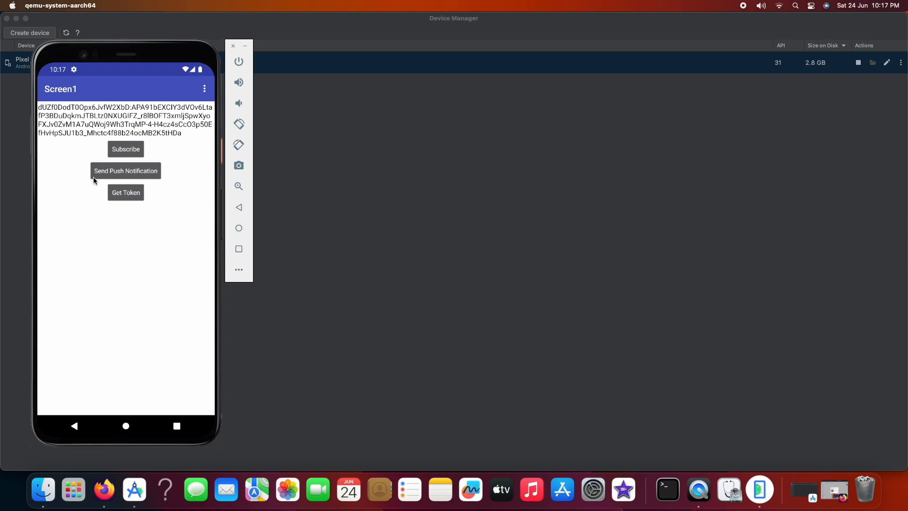
mouse_move(196, 232)
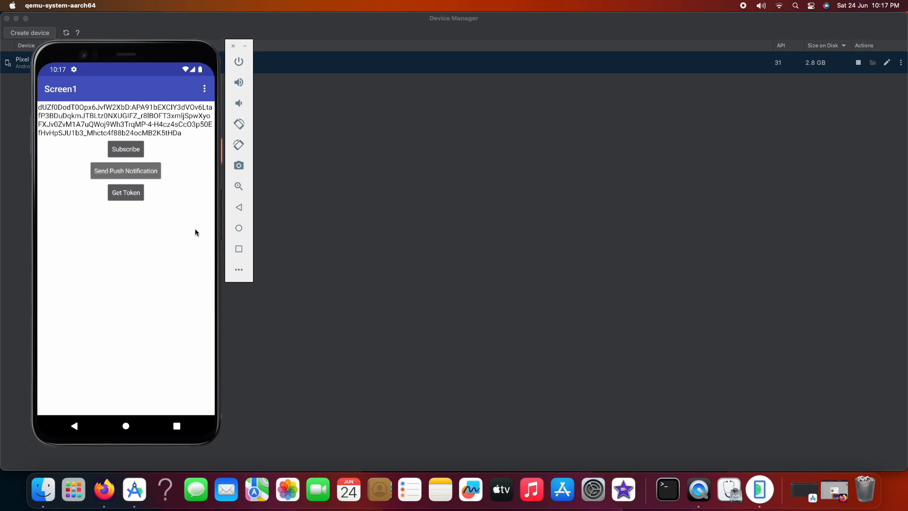
click(125, 170)
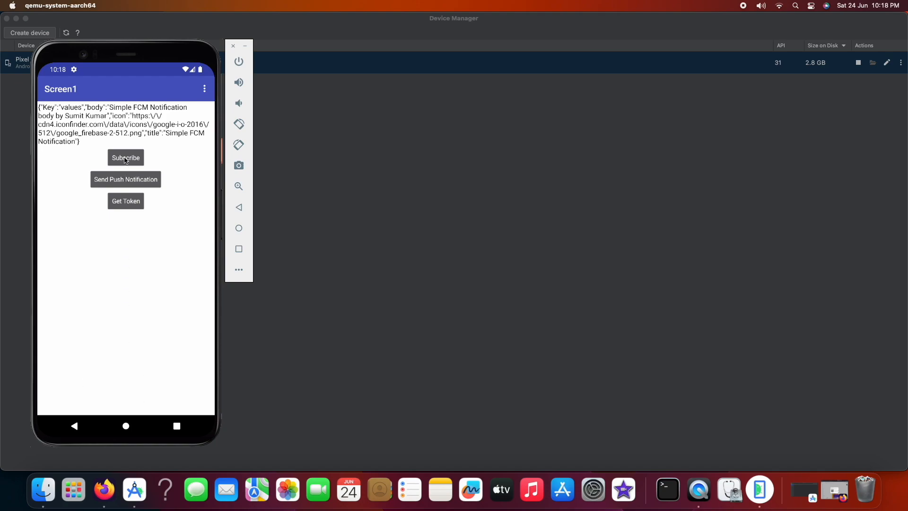
mouse_move(238, 268)
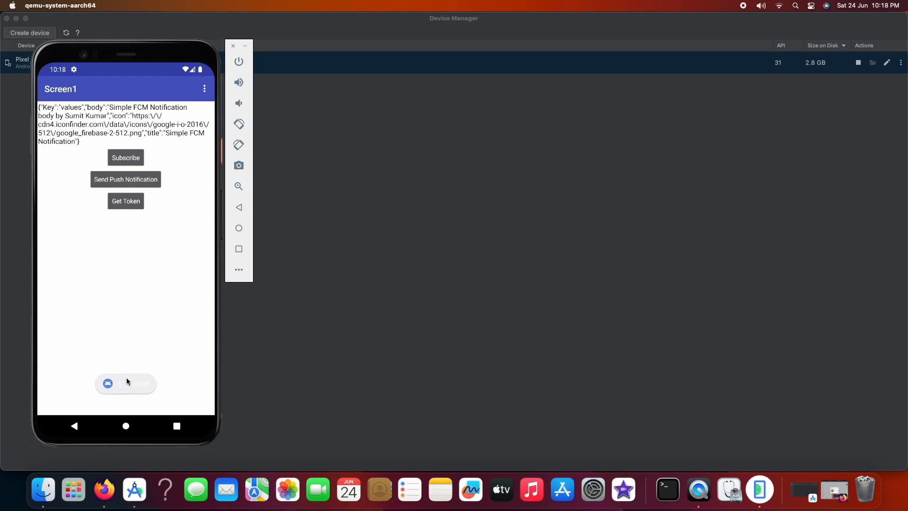
Step: Show the token again and send a second notification to confirm the received payload
click(126, 200)
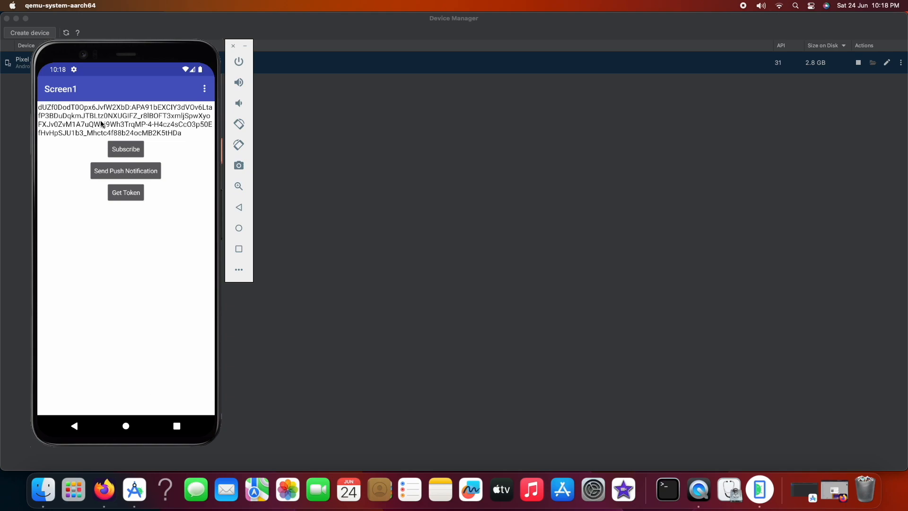
mouse_move(161, 184)
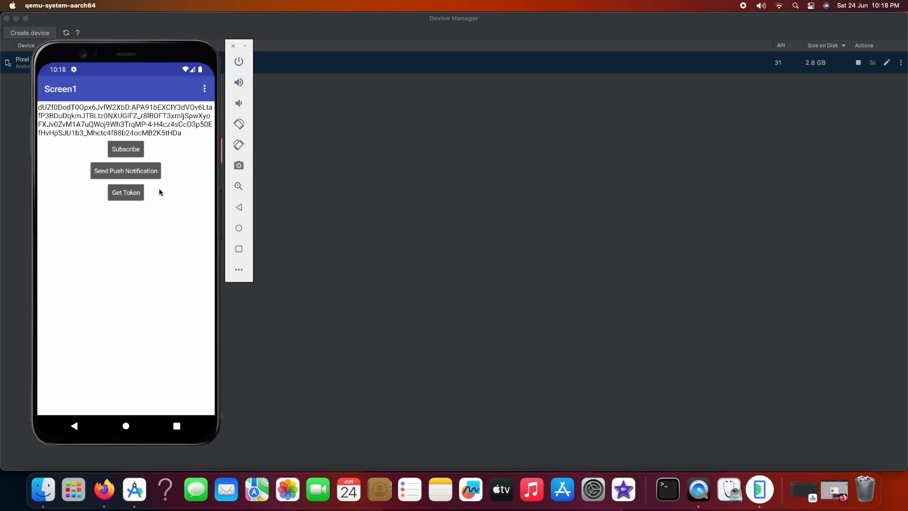
click(126, 170)
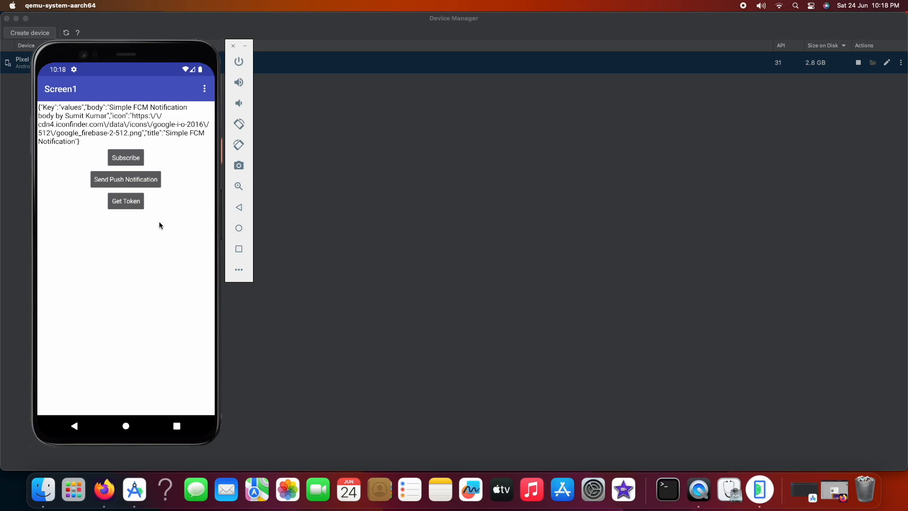
mouse_move(157, 227)
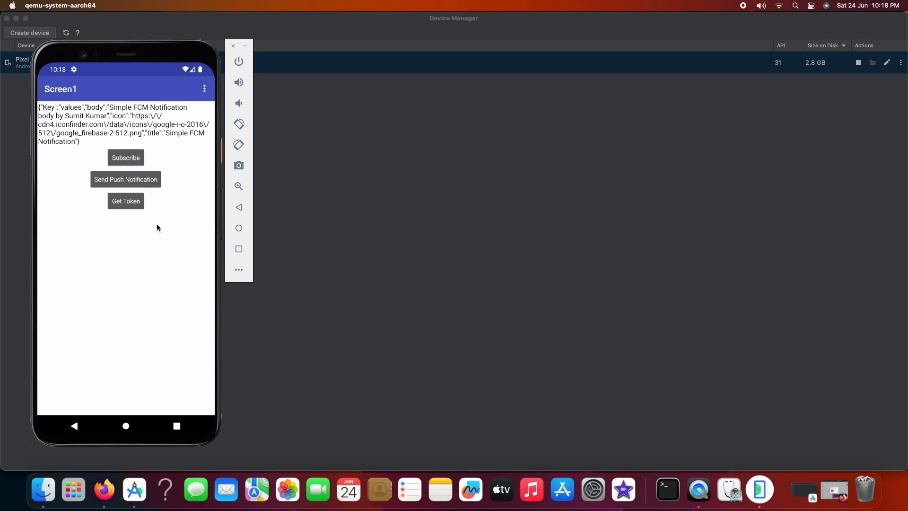